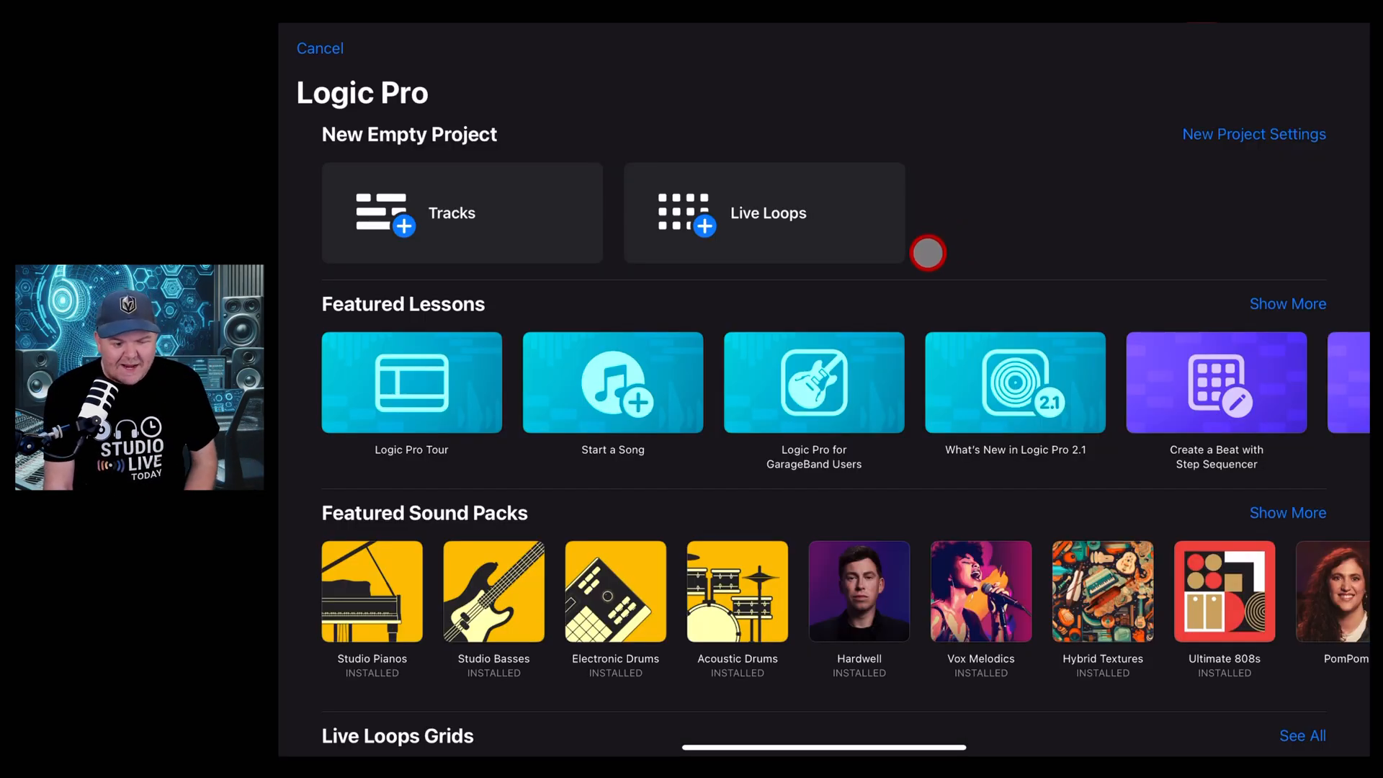
pyautogui.moveTo(1163, 551)
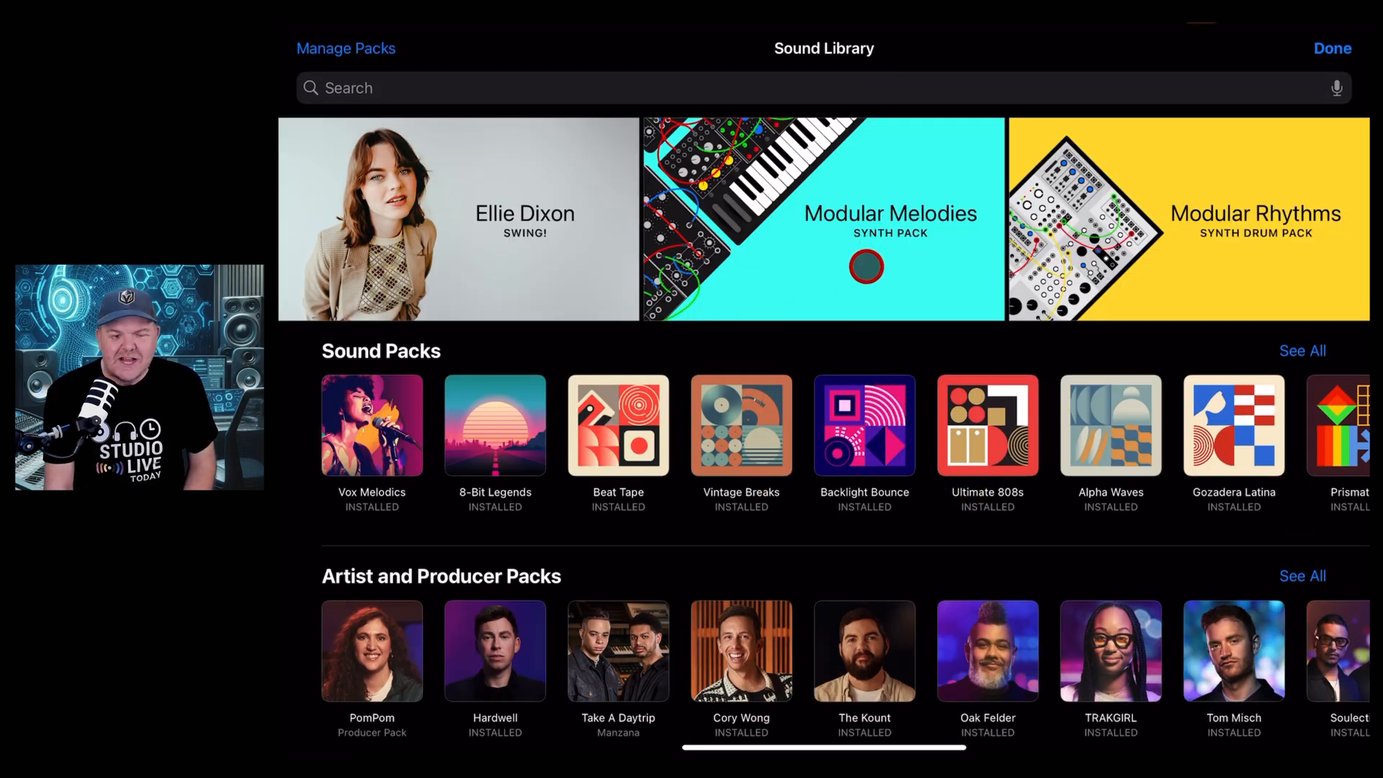
# Step: Open the Modular Melodies synth pack banner and get the pack
pyautogui.click(865, 267)
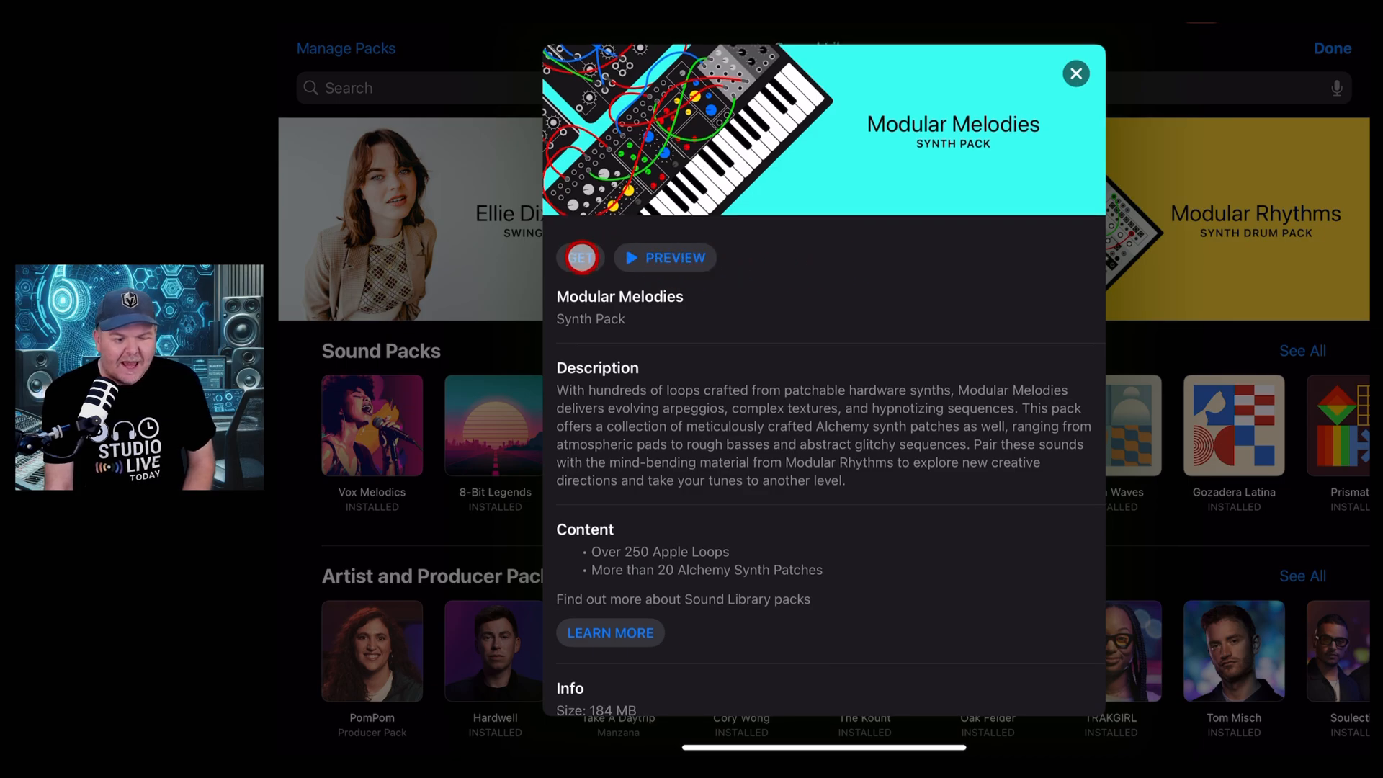
pyautogui.click(581, 258)
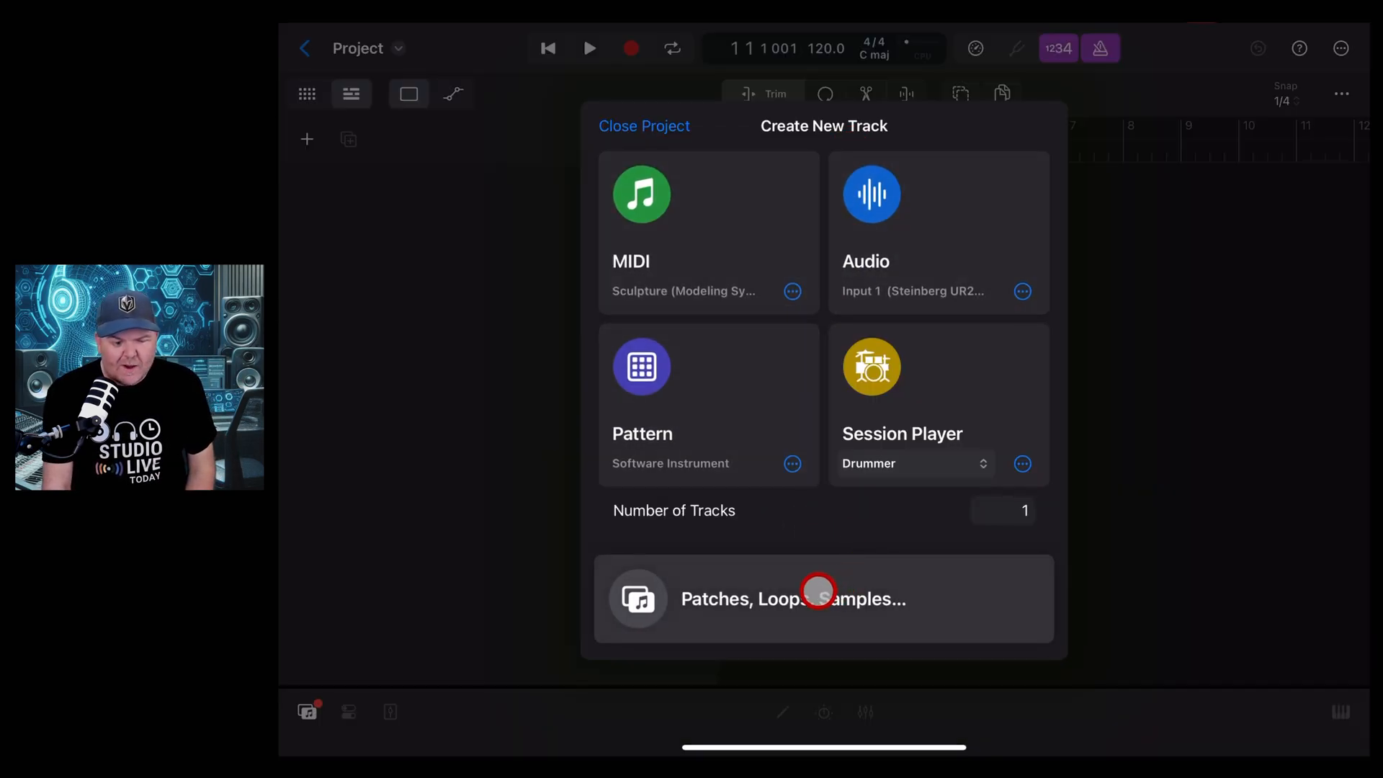
# Step: Open the Patches, Loops, Samples browser and show the Loops collection
pyautogui.click(792, 598)
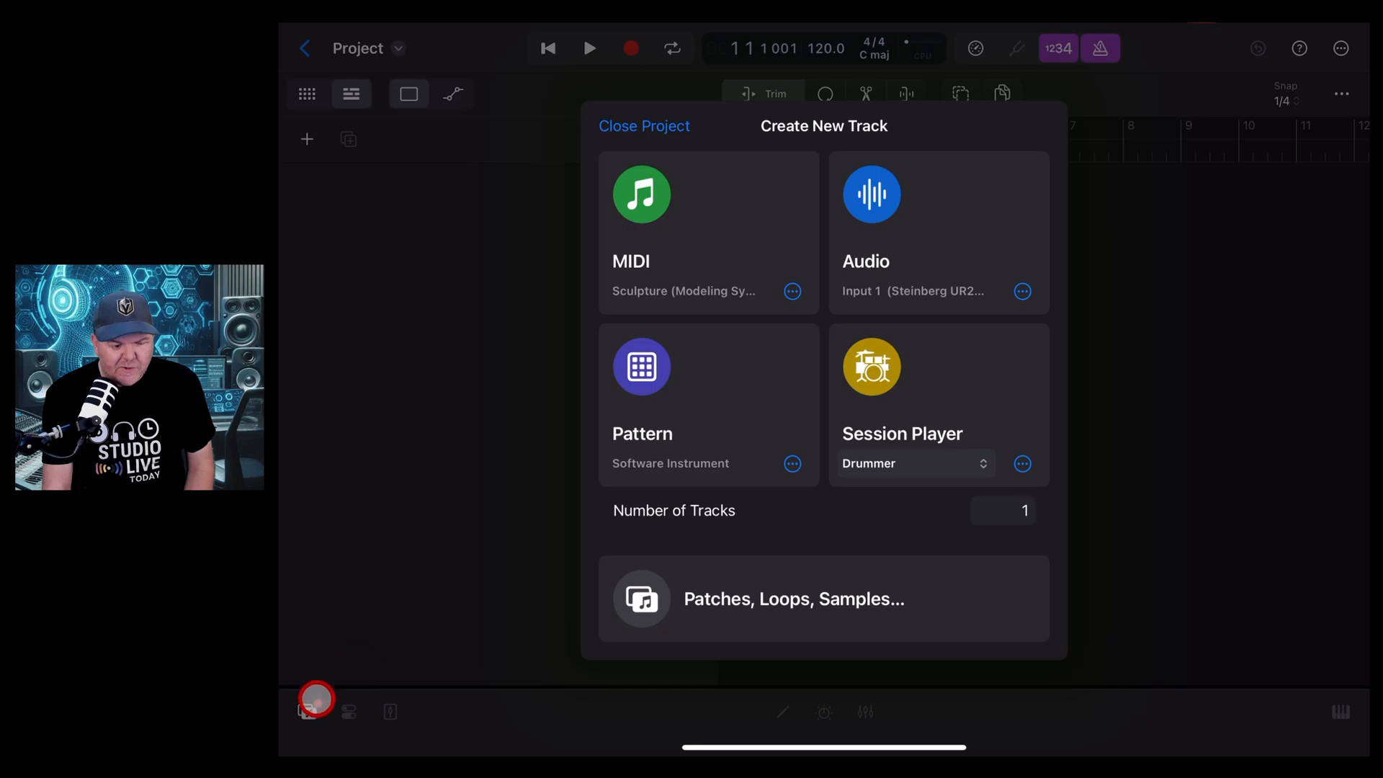
pyautogui.click(791, 599)
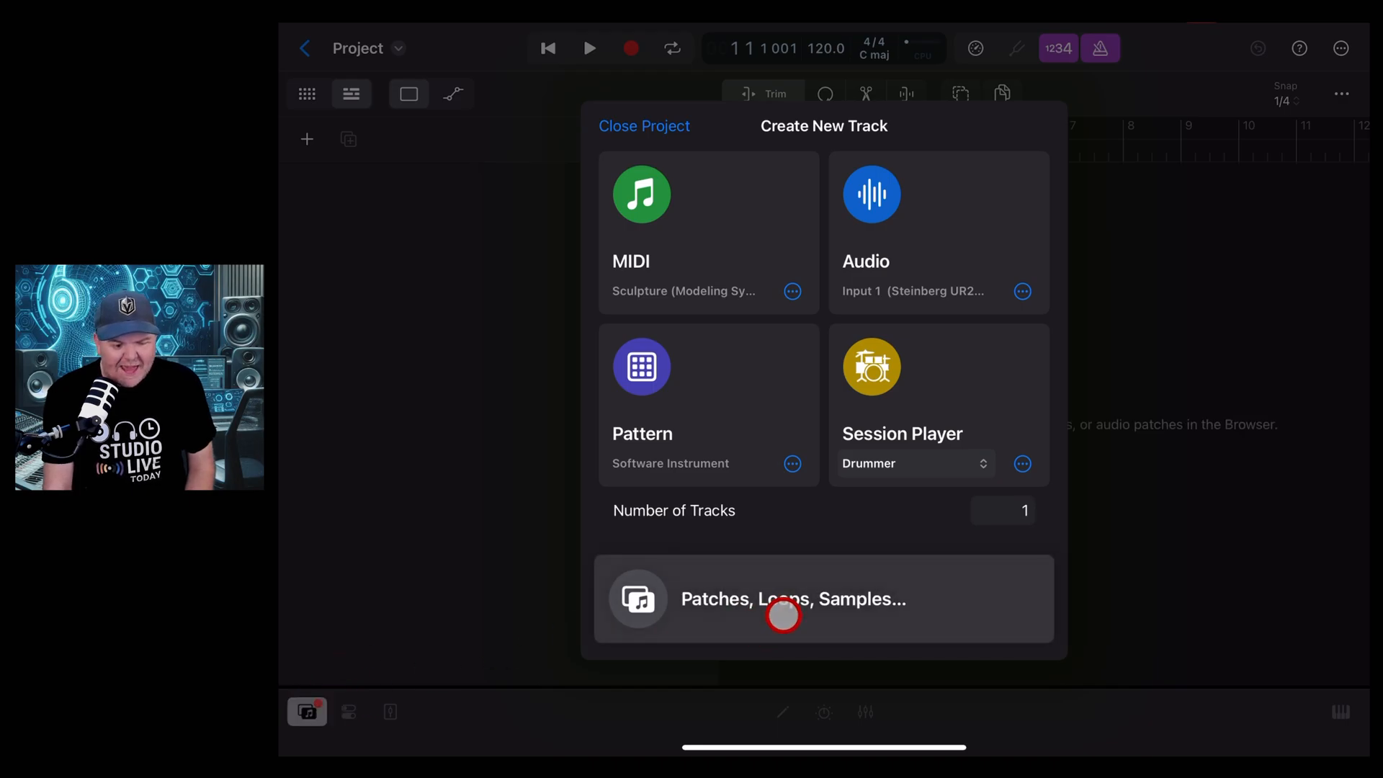
pyautogui.click(791, 599)
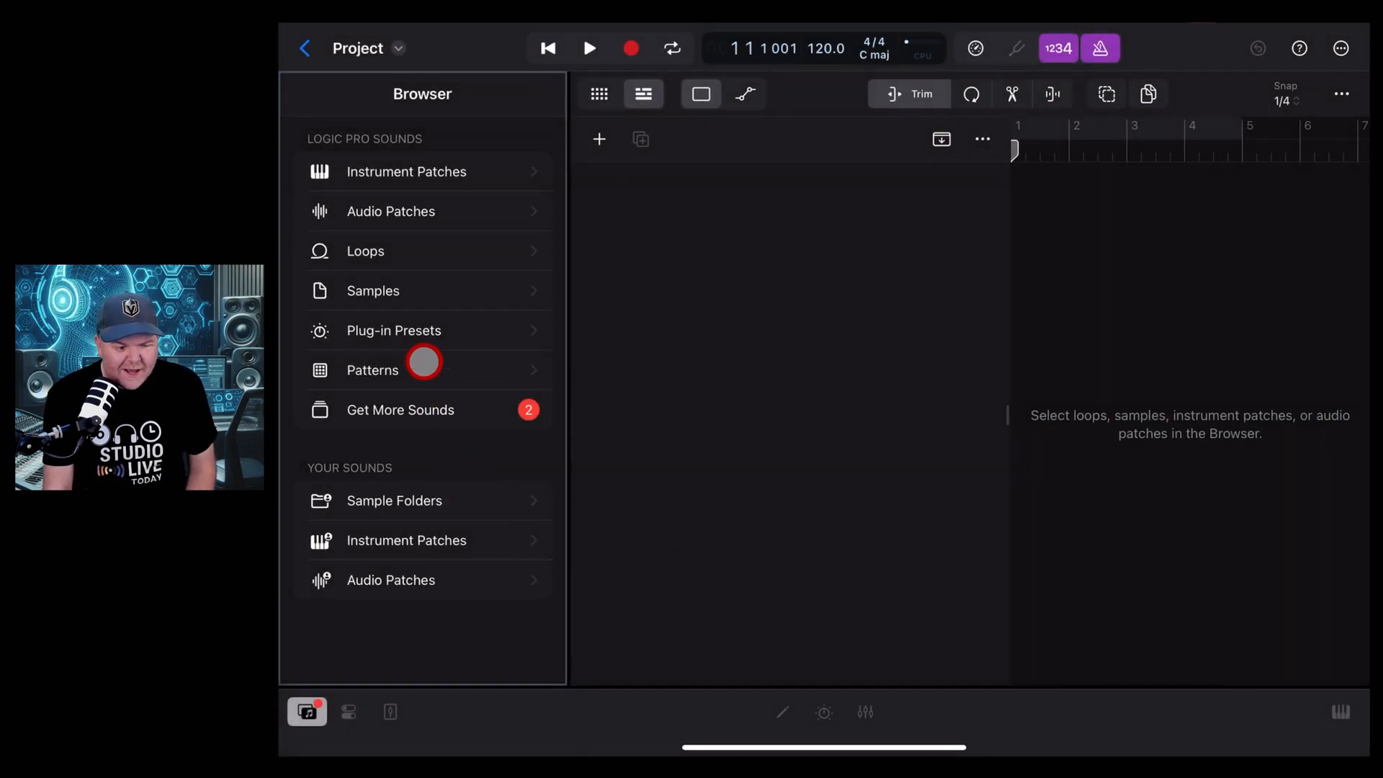
pyautogui.click(365, 251)
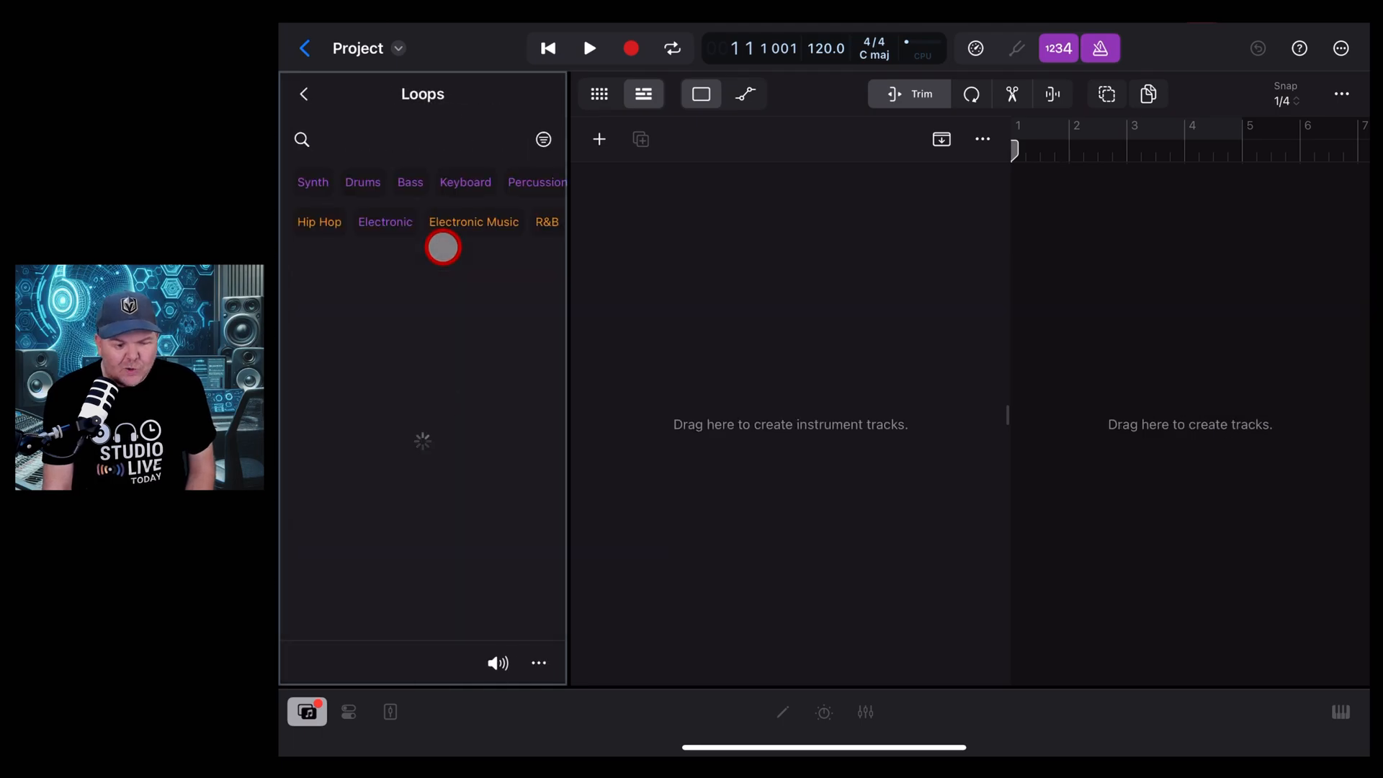
pyautogui.click(464, 182)
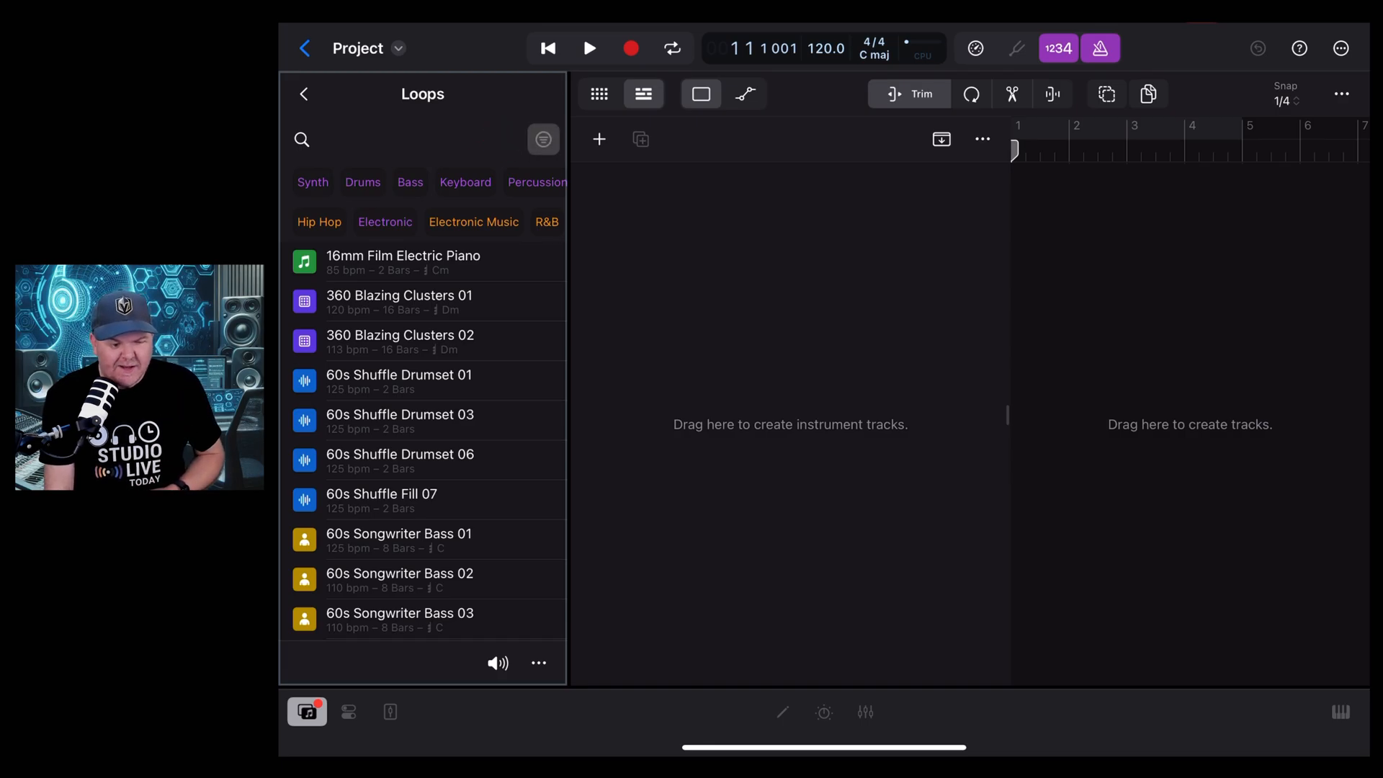
# Step: Filter the loops by the Modular Melodies sound pack and close the filters
pyautogui.click(543, 139)
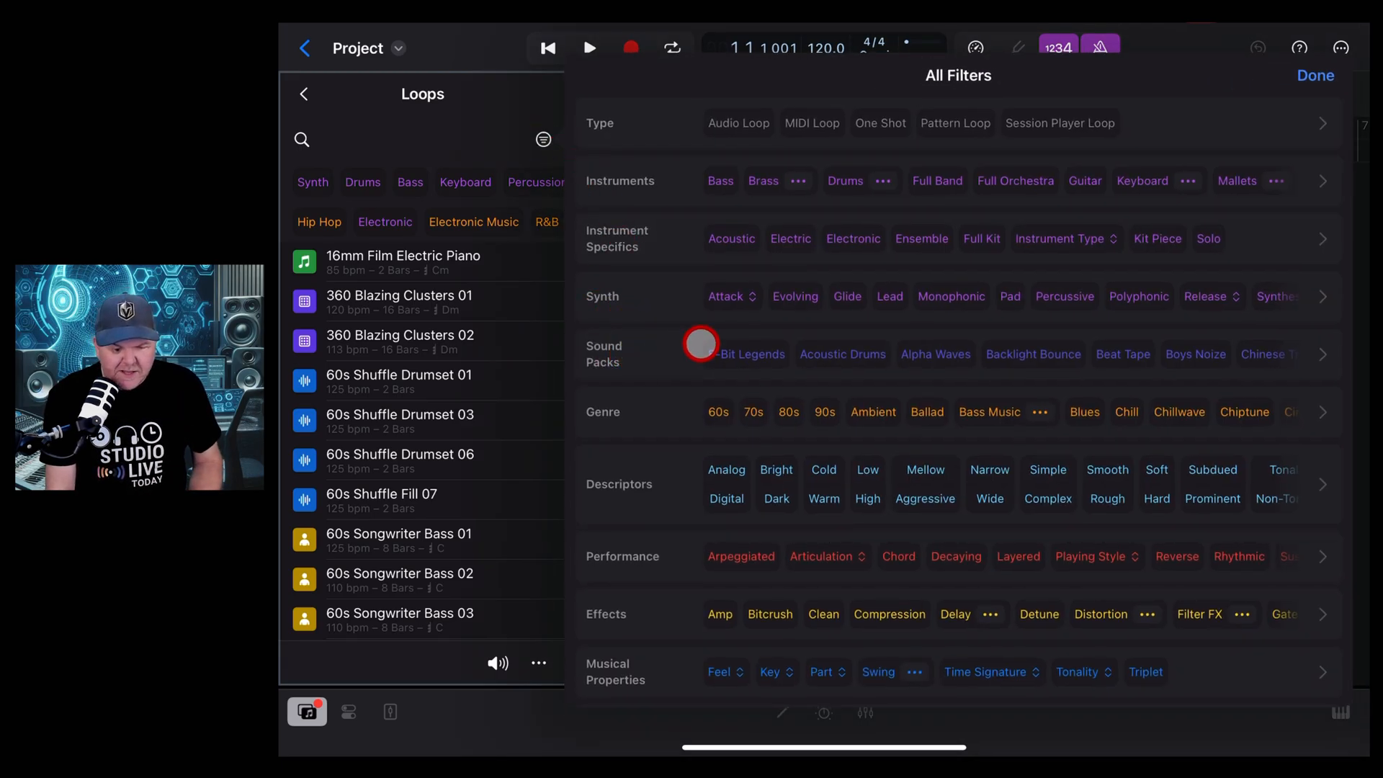
pyautogui.click(935, 353)
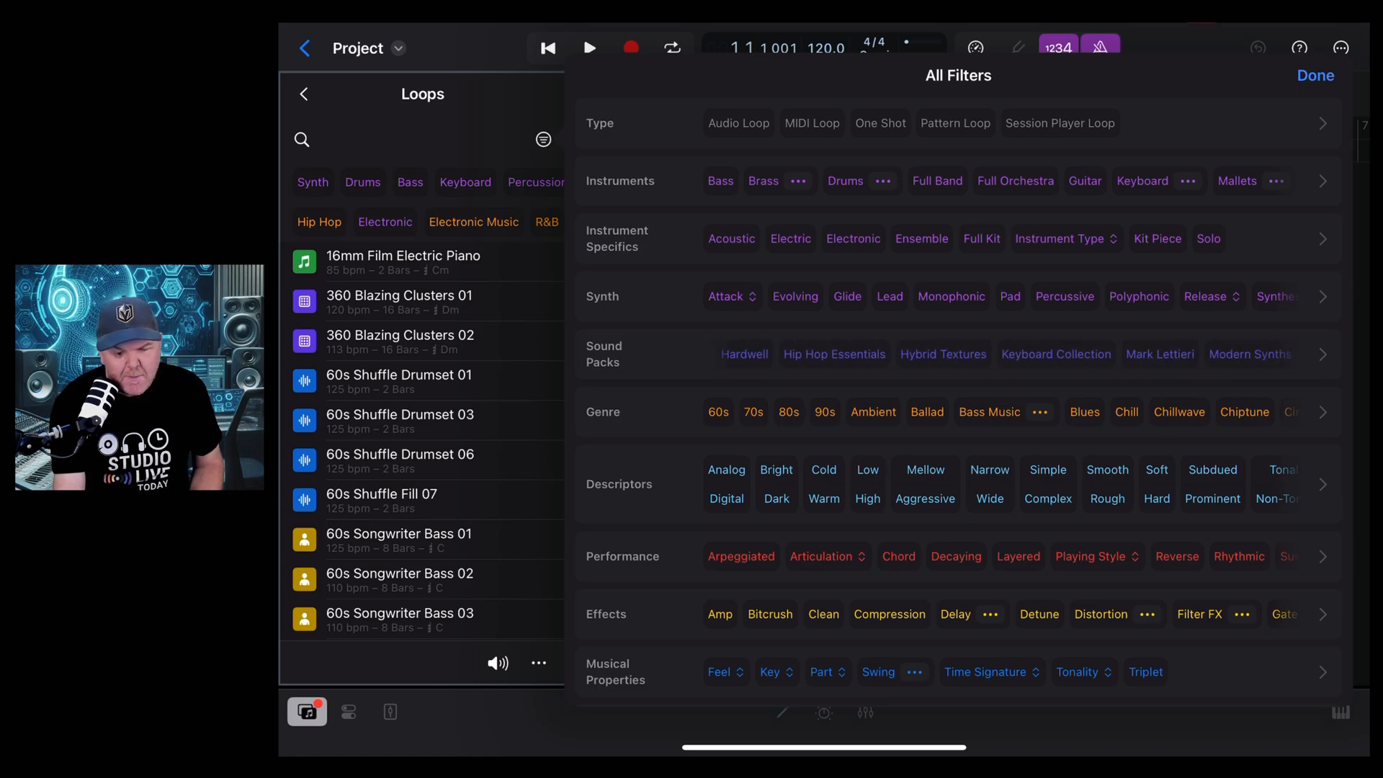
pyautogui.hscroll(-3)
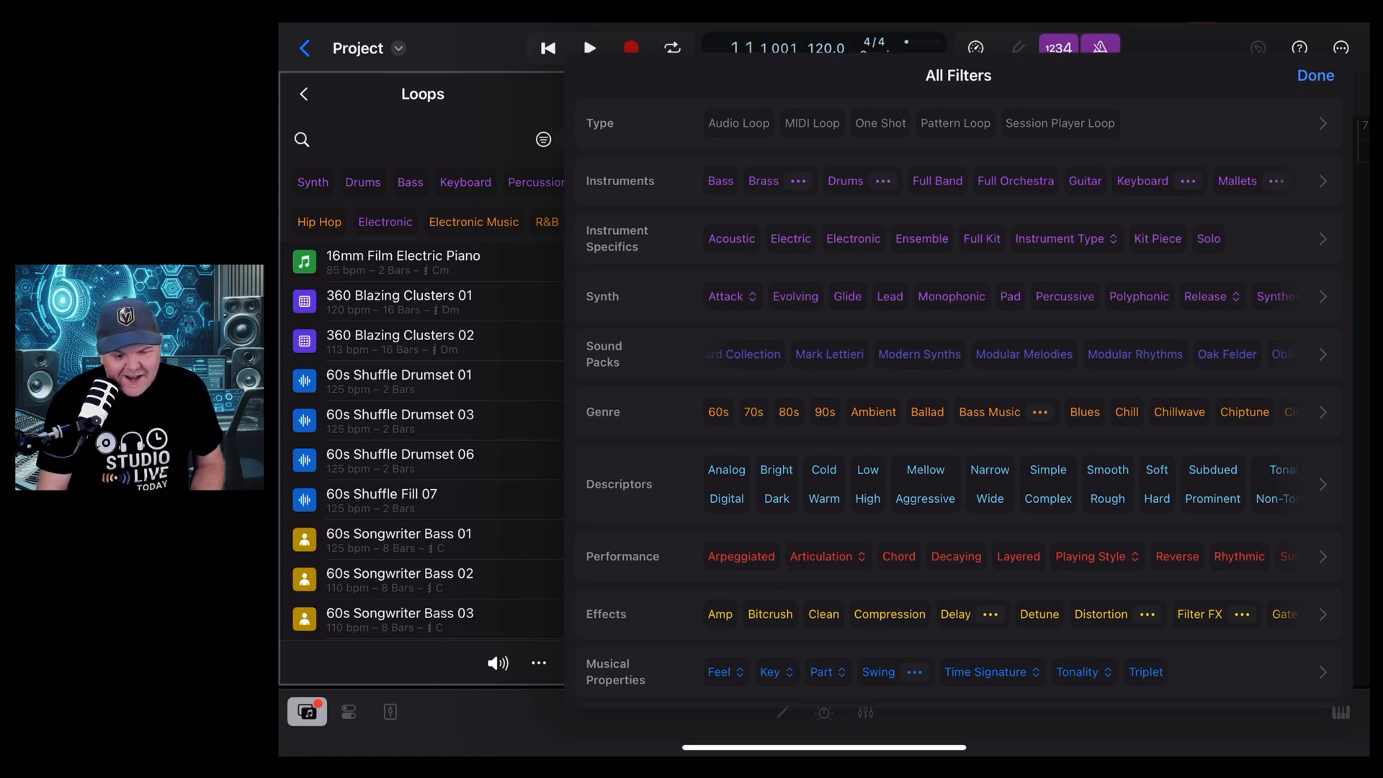
pyautogui.click(1024, 353)
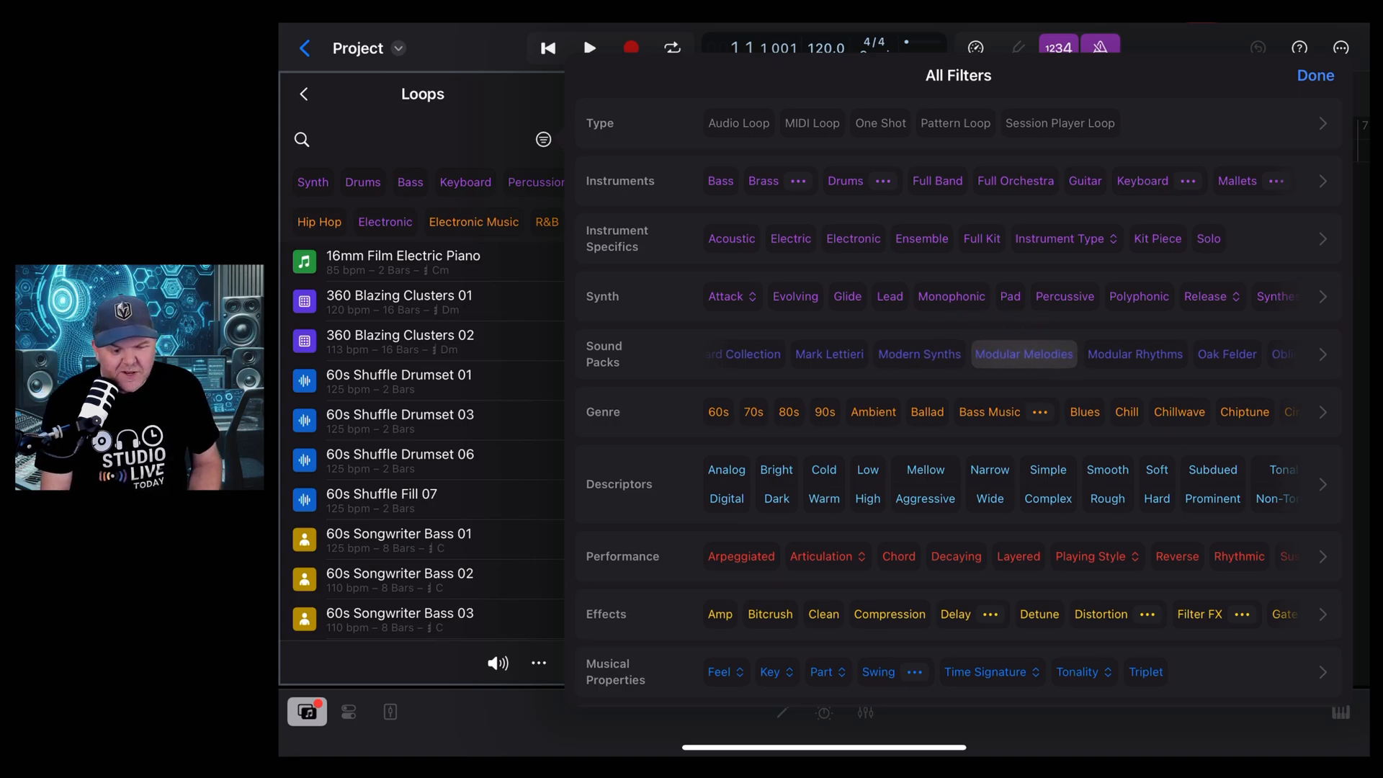
pyautogui.click(1024, 354)
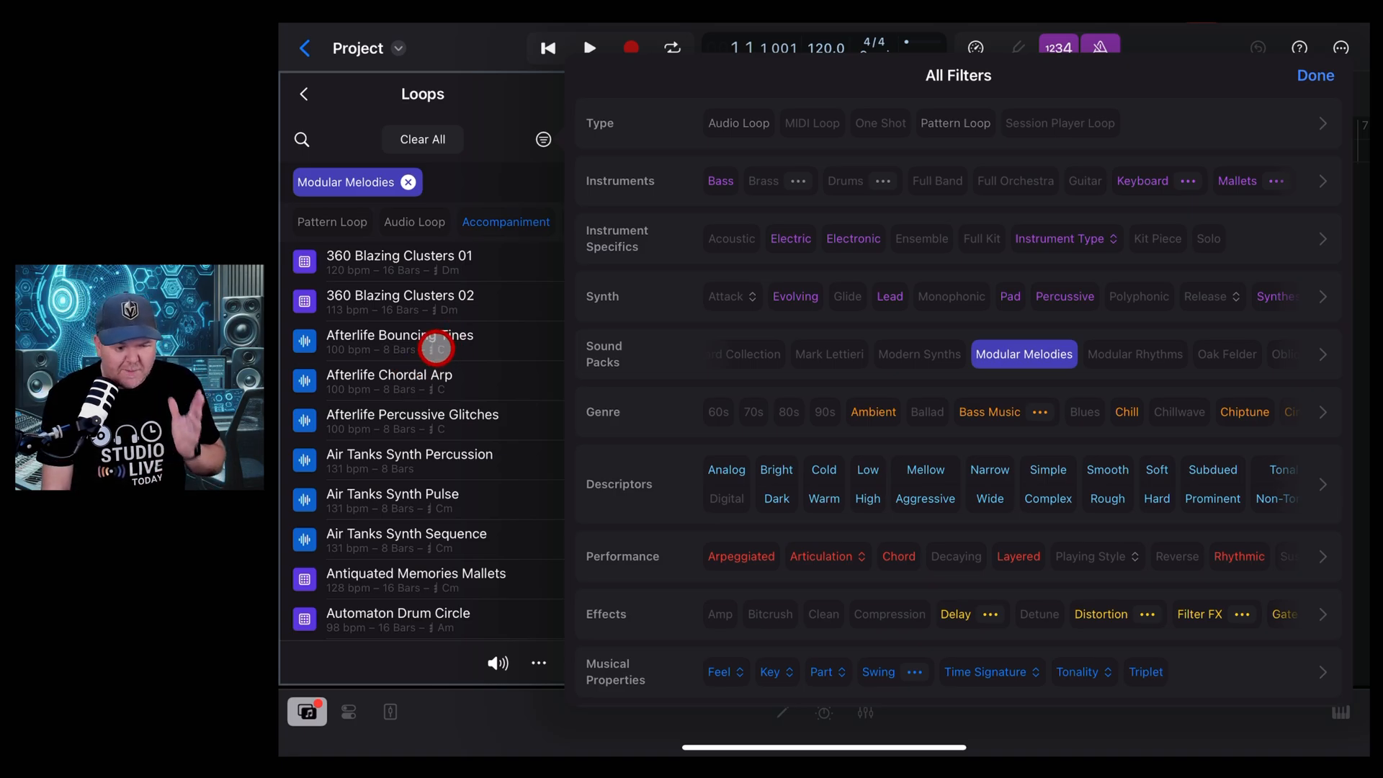
pyautogui.click(1313, 75)
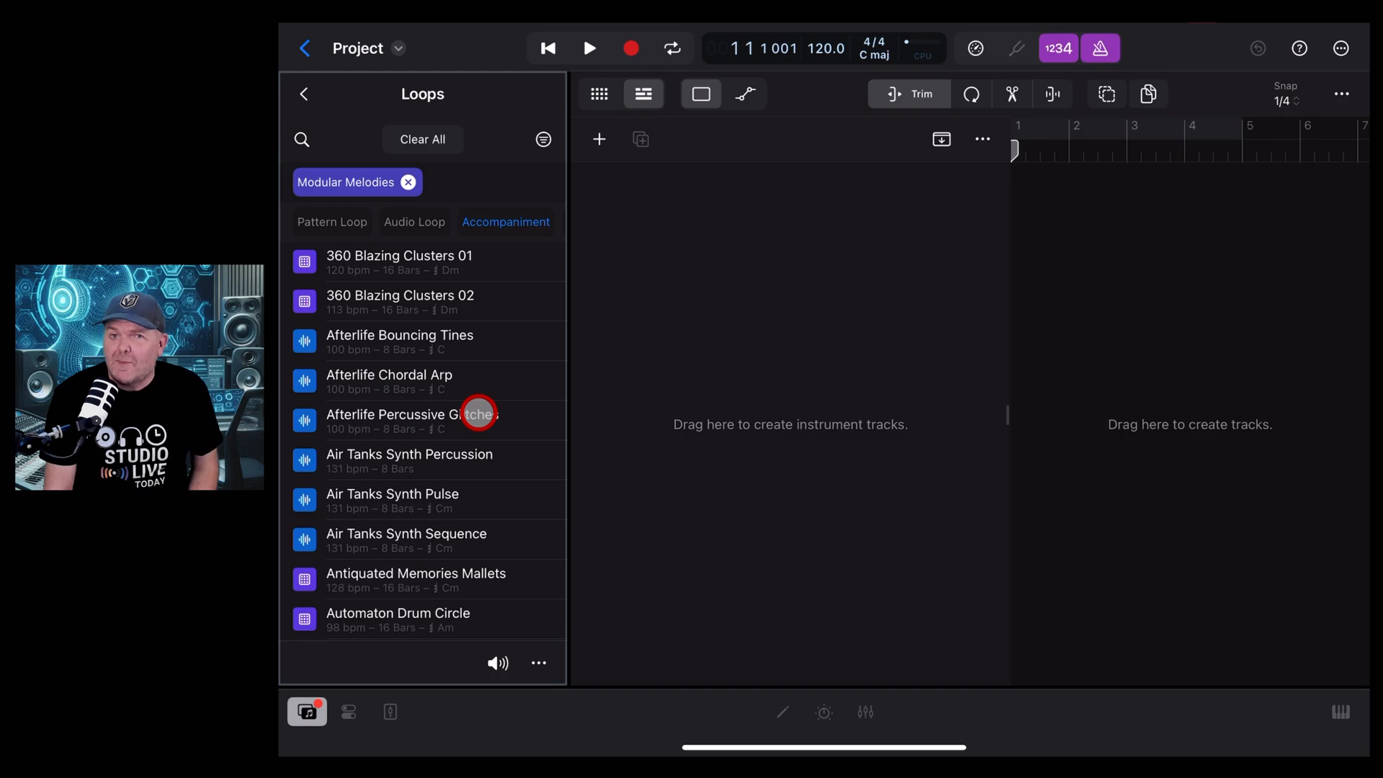
# Step: Preview the Bug Chirps Synth Bass loop and add it as the first track
pyautogui.scroll(-3)
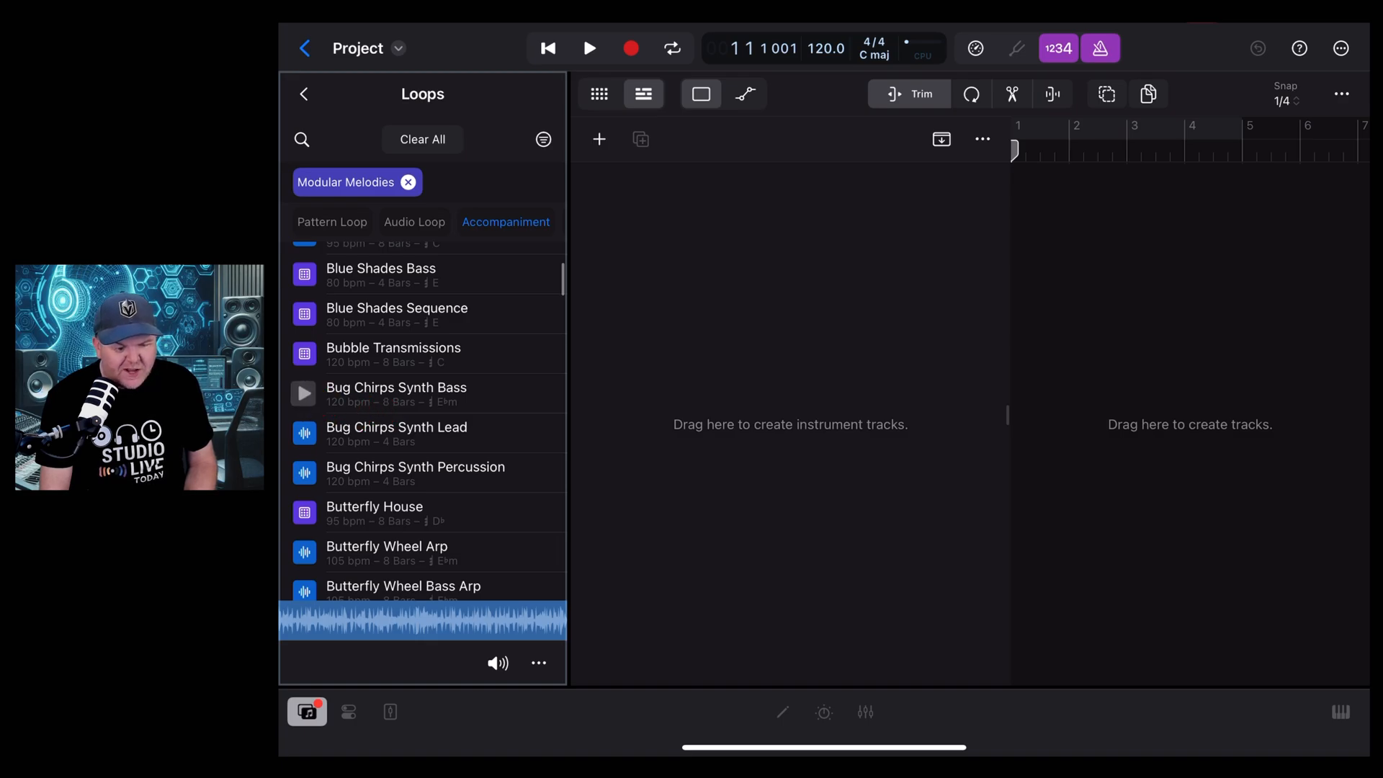
pyautogui.click(304, 392)
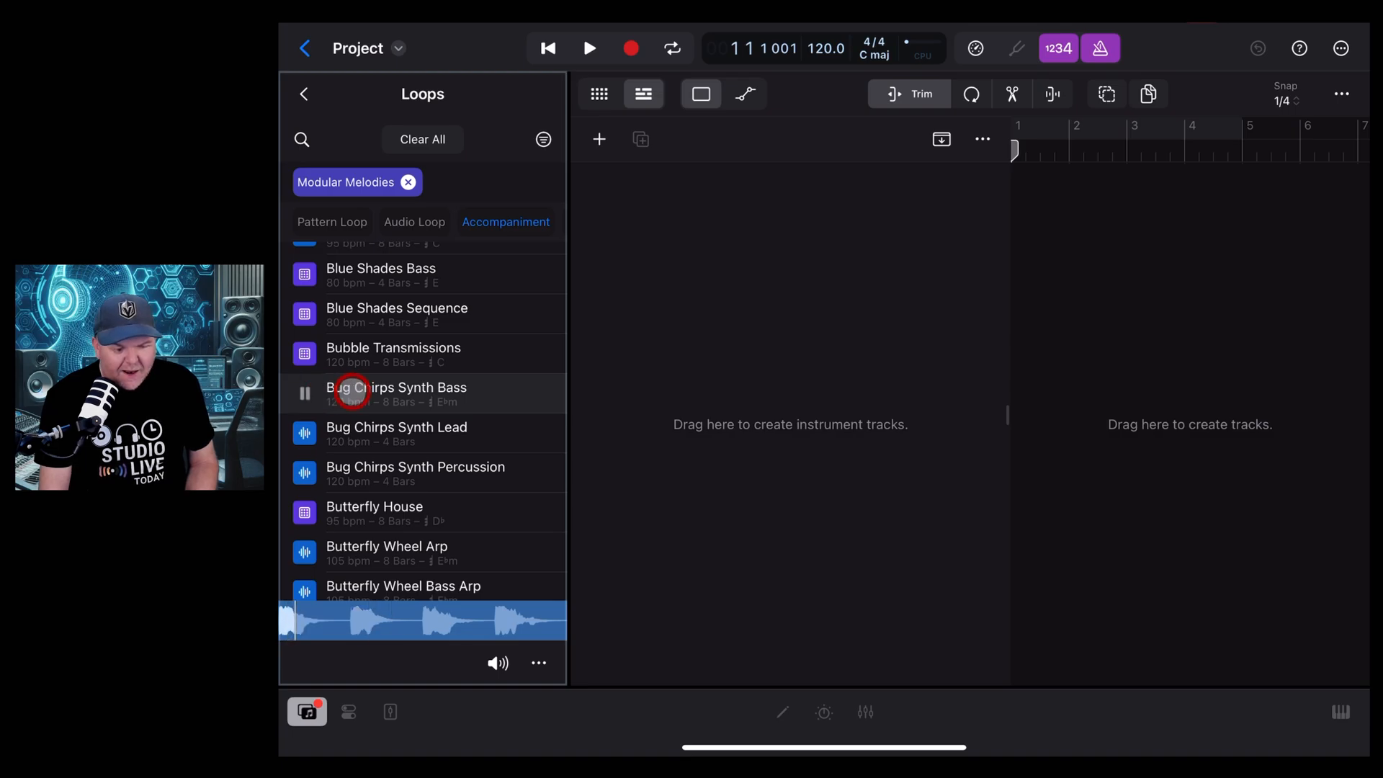
pyautogui.click(304, 393)
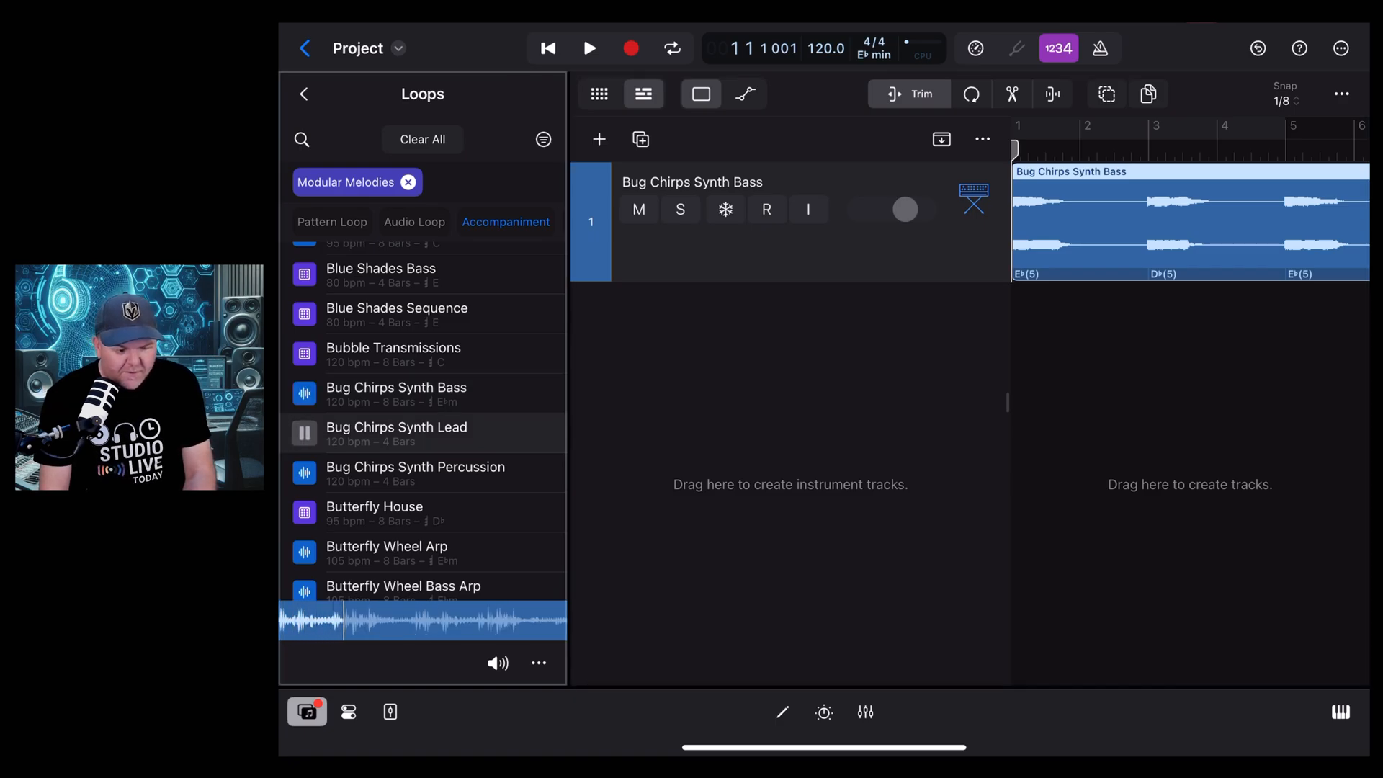
# Step: Add Bug Chirps Synth Lead as track 2 and play both tracks together
pyautogui.click(304, 433)
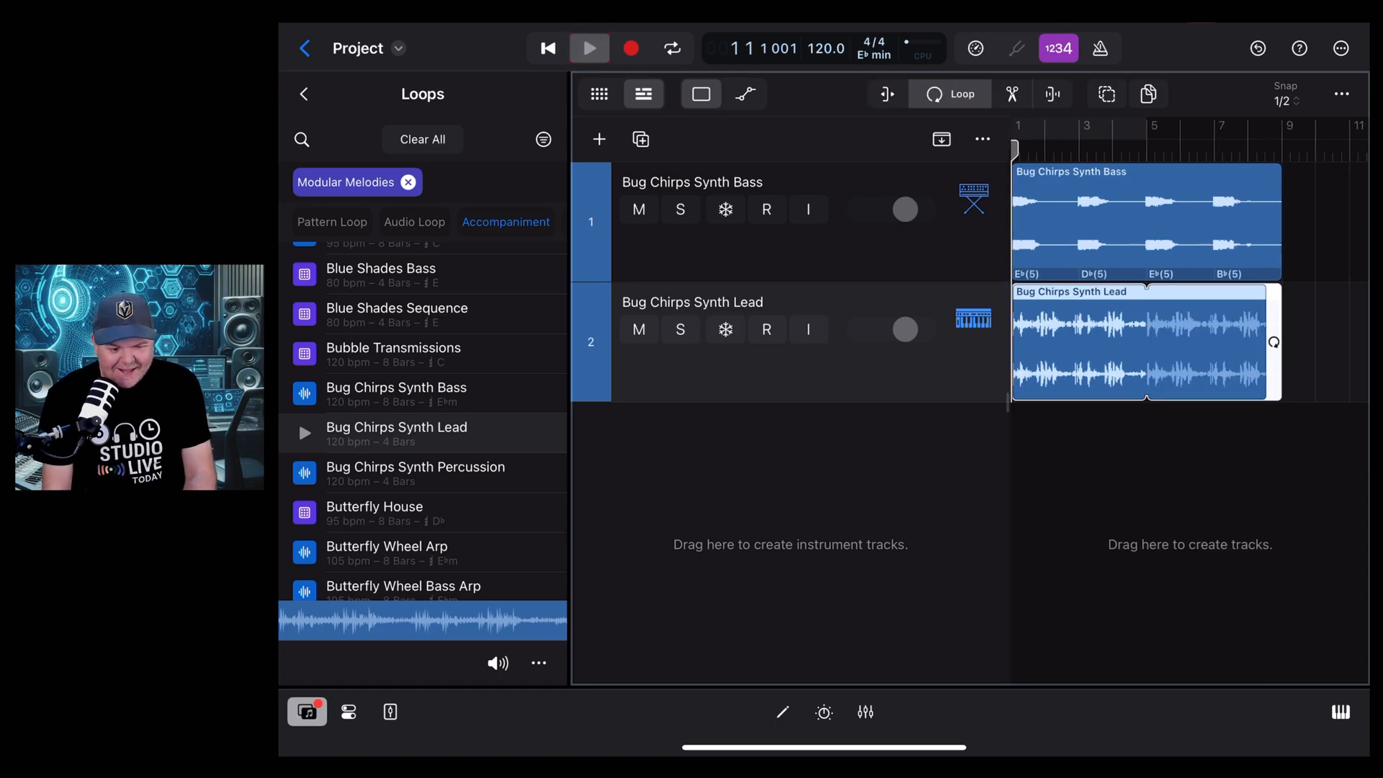
pyautogui.click(588, 48)
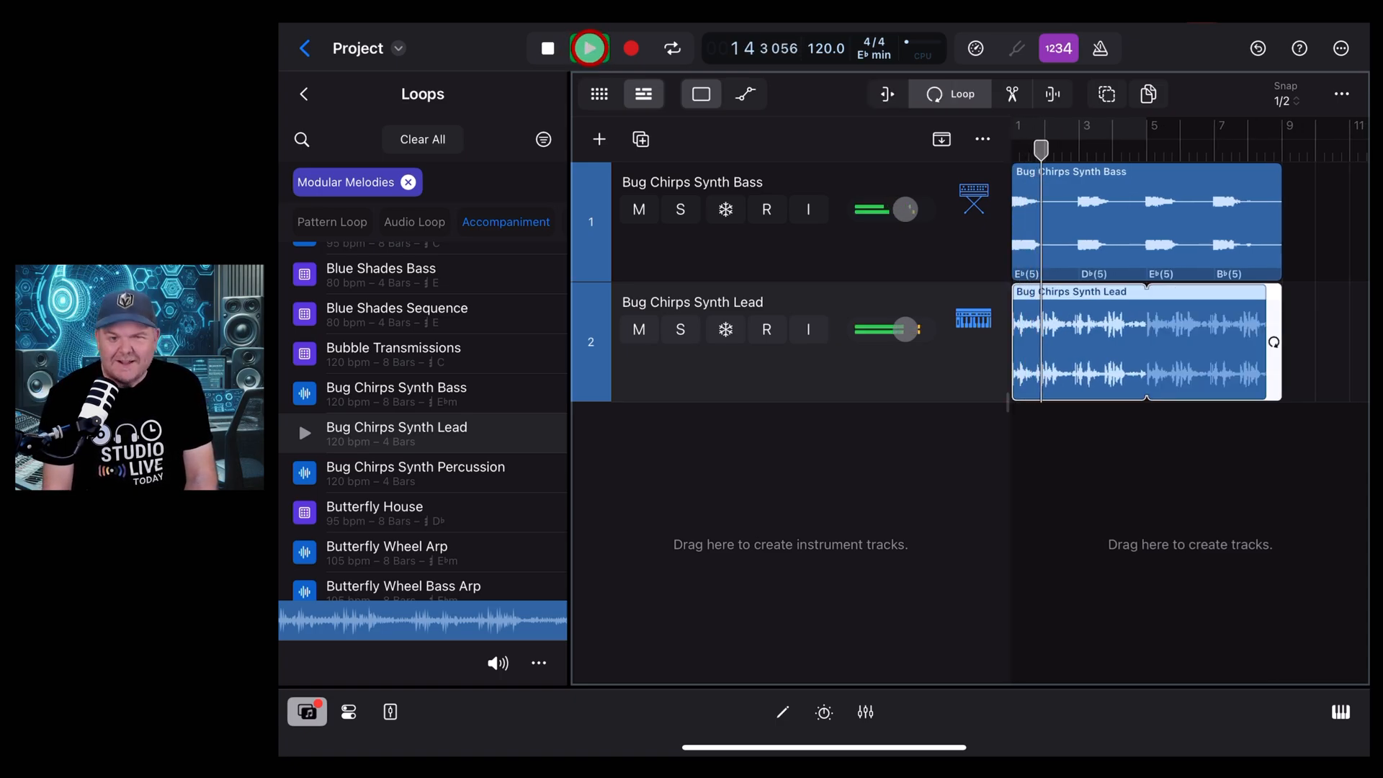
pyautogui.click(588, 49)
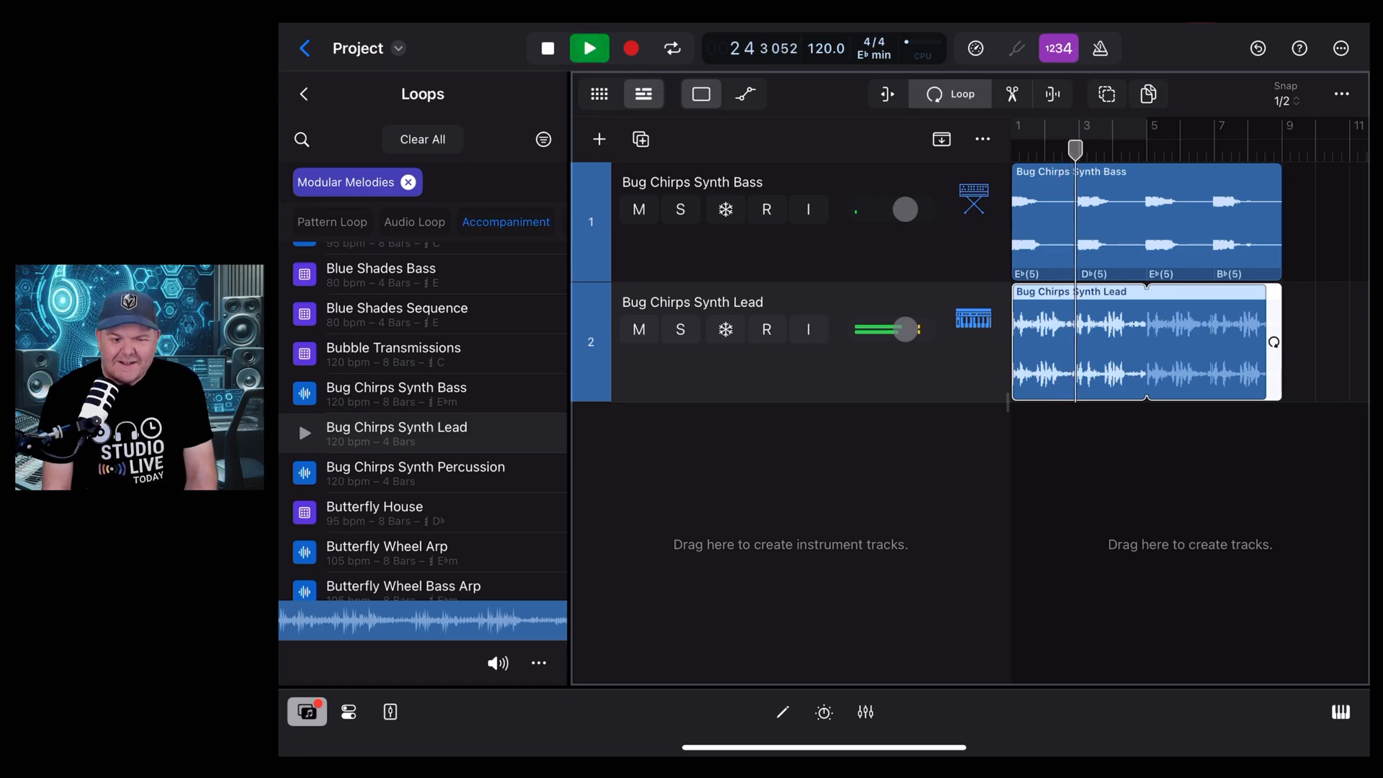
pyautogui.click(547, 47)
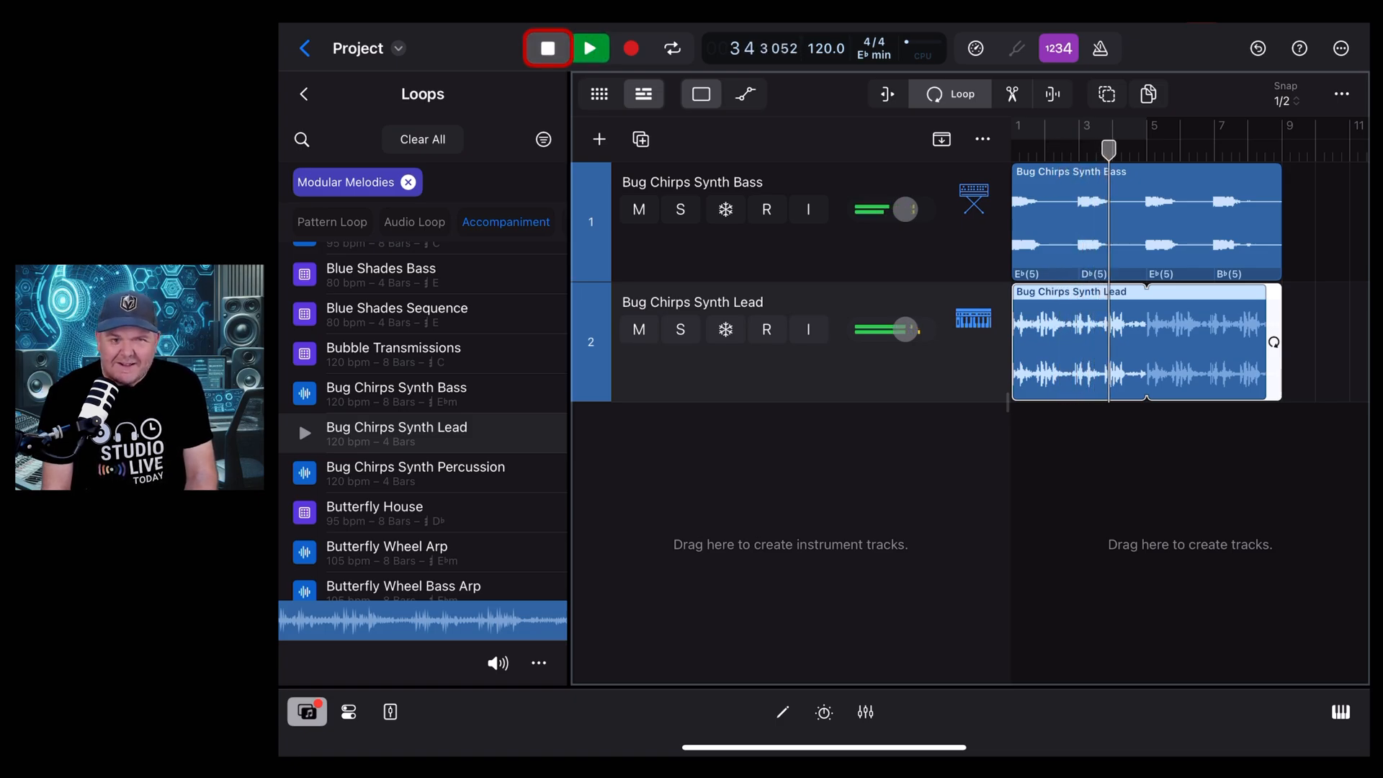
pyautogui.click(546, 48)
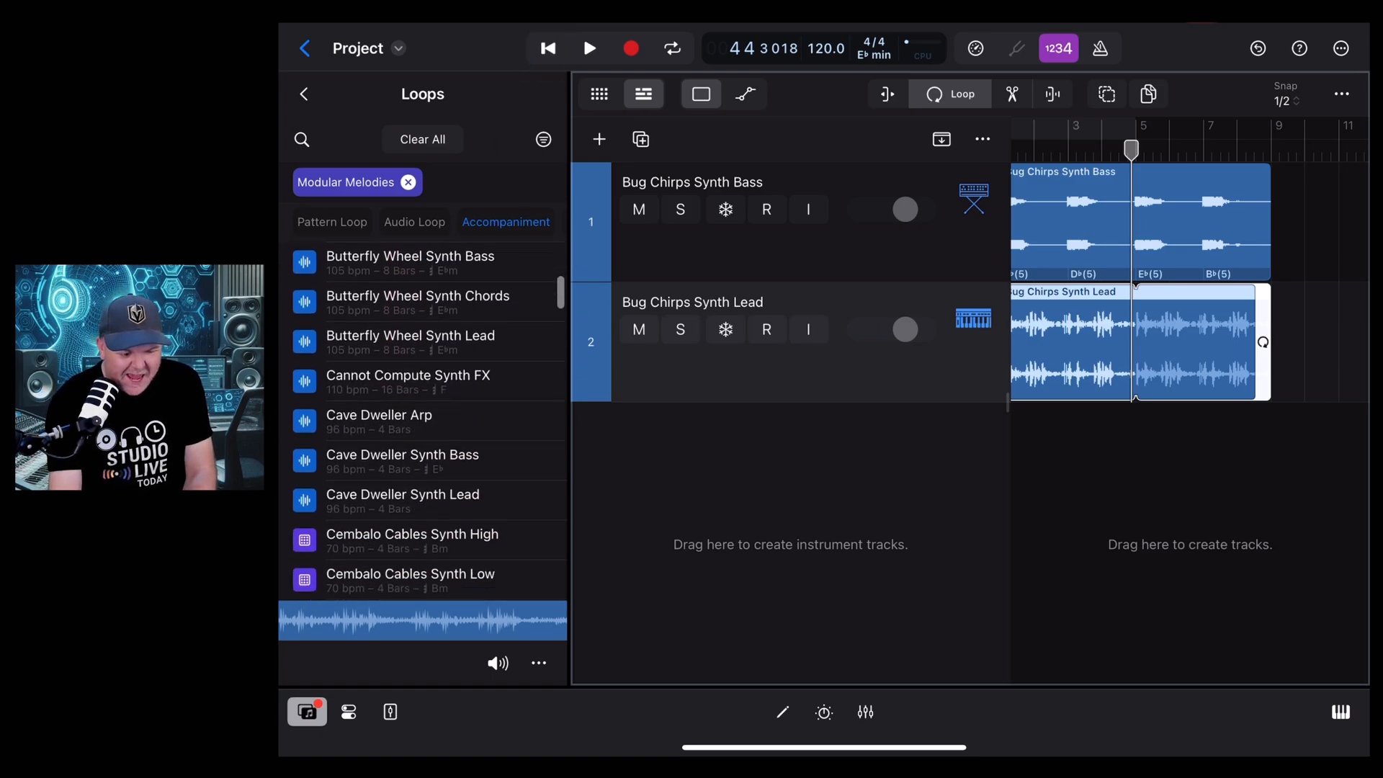
# Step: Preview Dendritic Synth Percussion, Dark Modular Dub and further Modular Melodies loops
pyautogui.scroll(-3)
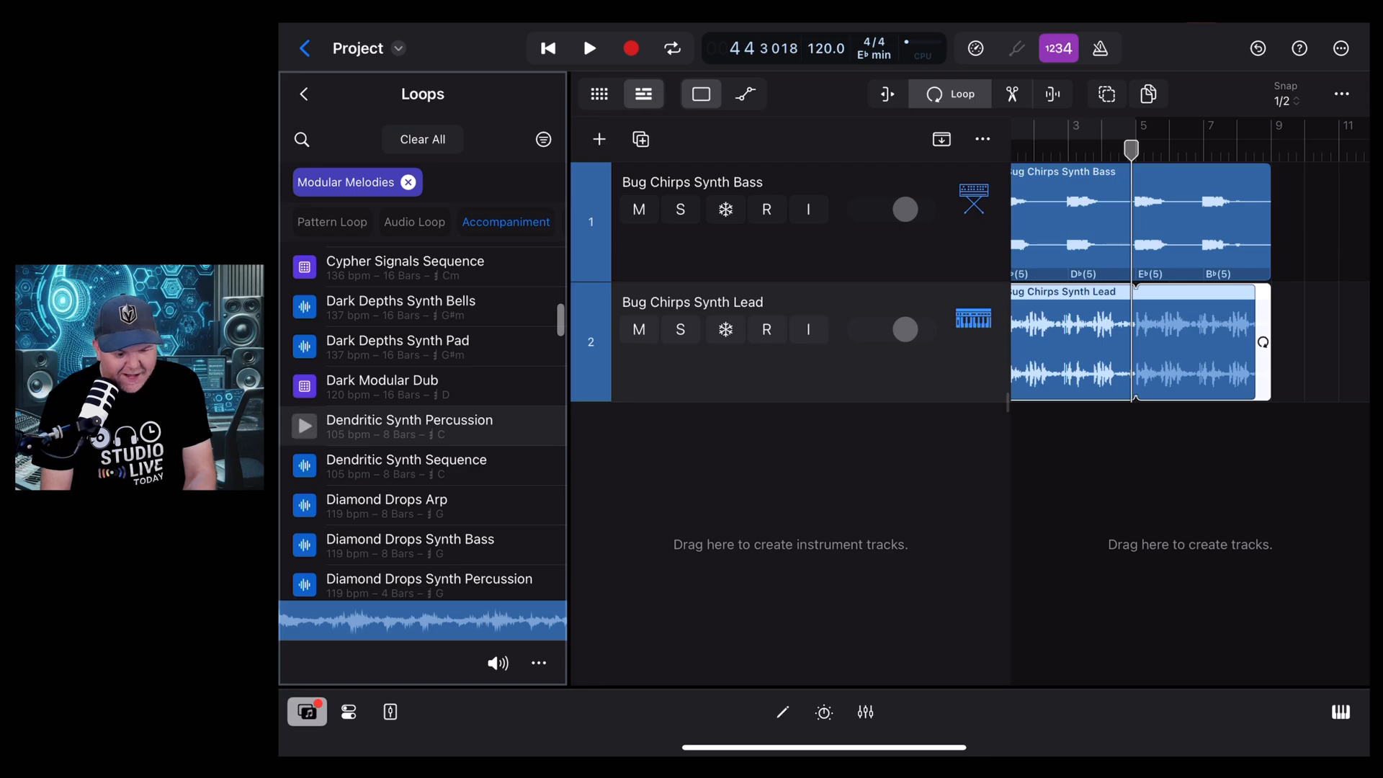
pyautogui.click(303, 425)
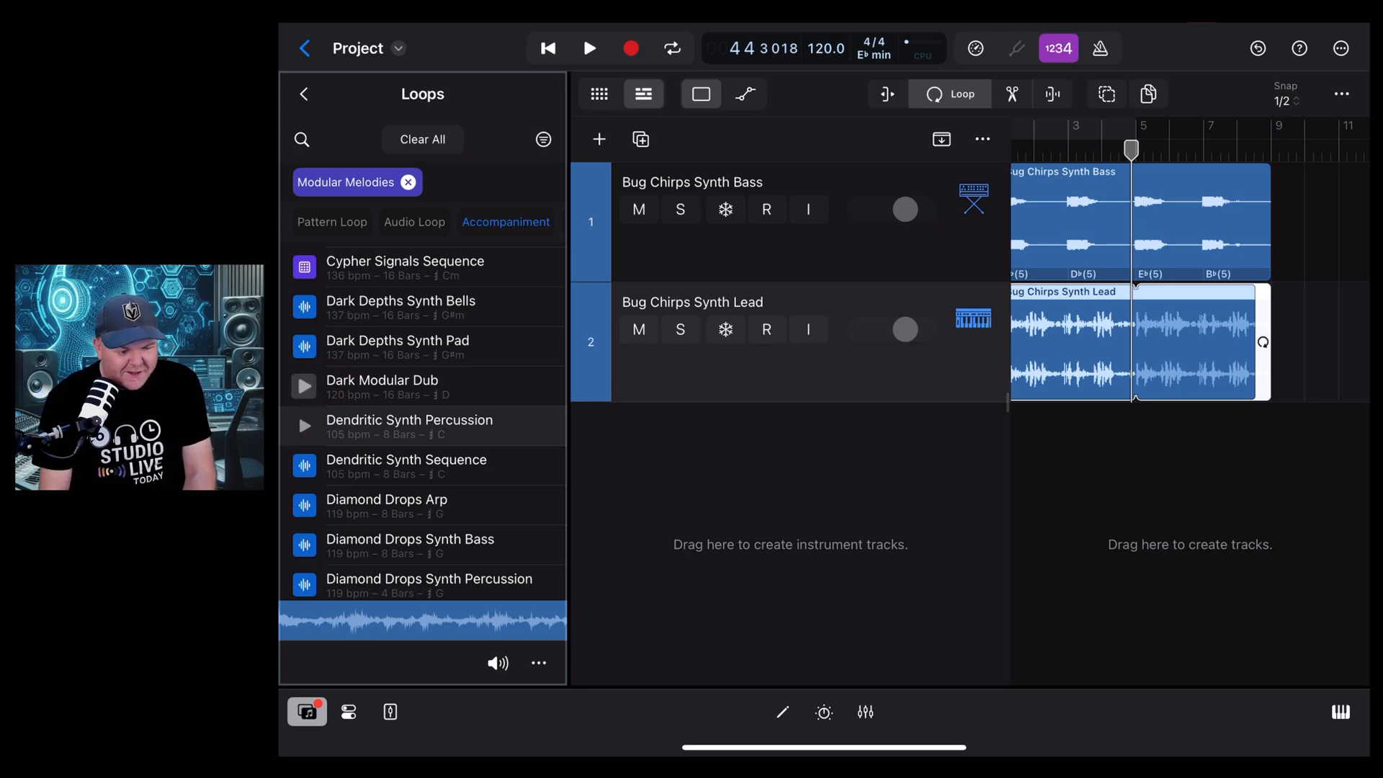
pyautogui.click(304, 386)
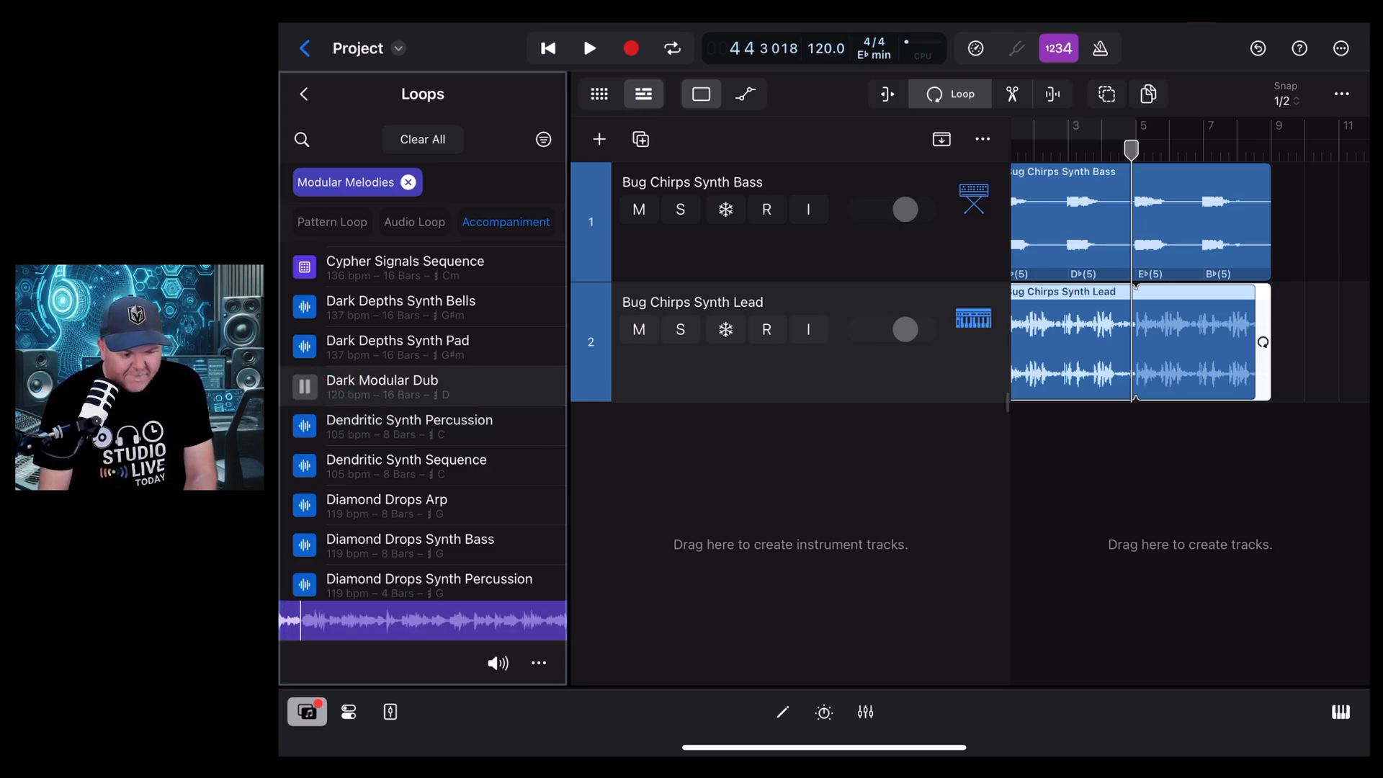
pyautogui.scroll(-3)
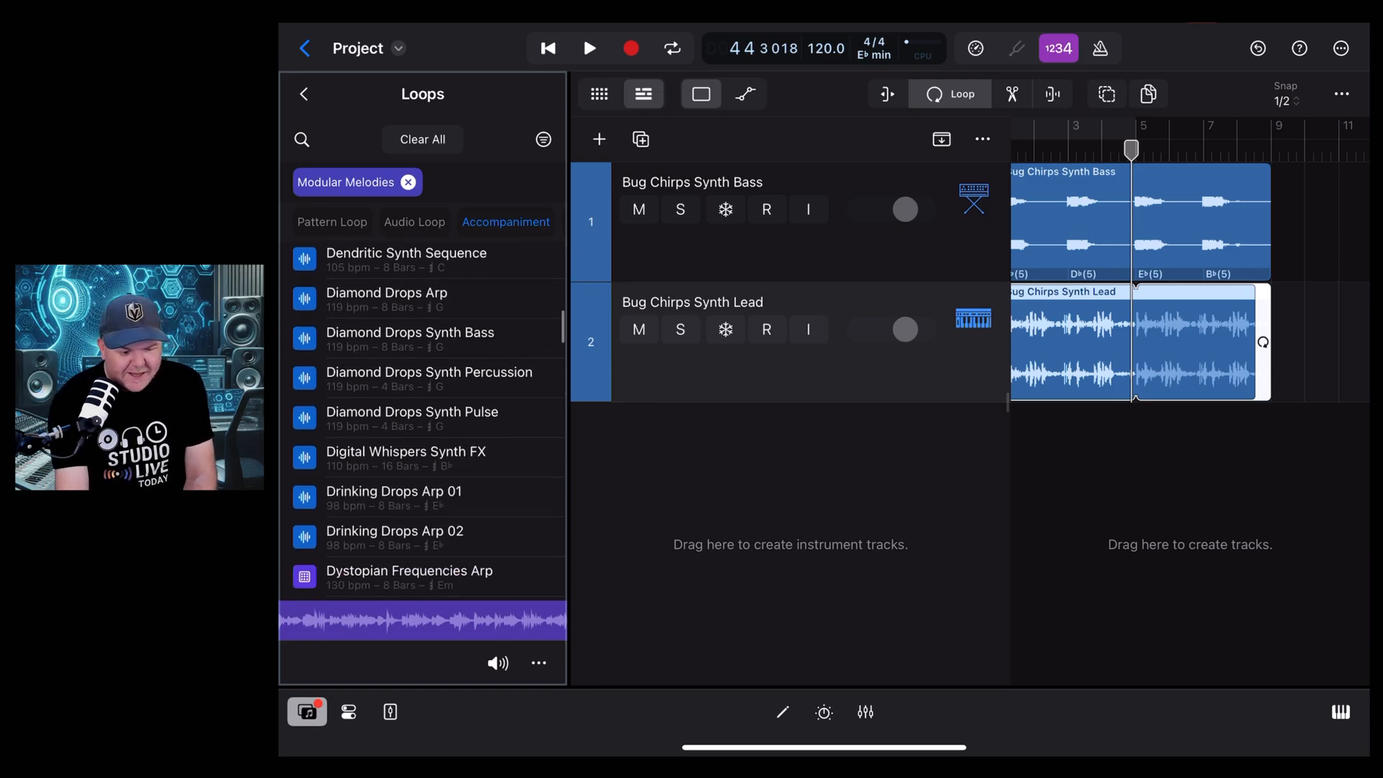
pyautogui.scroll(-3)
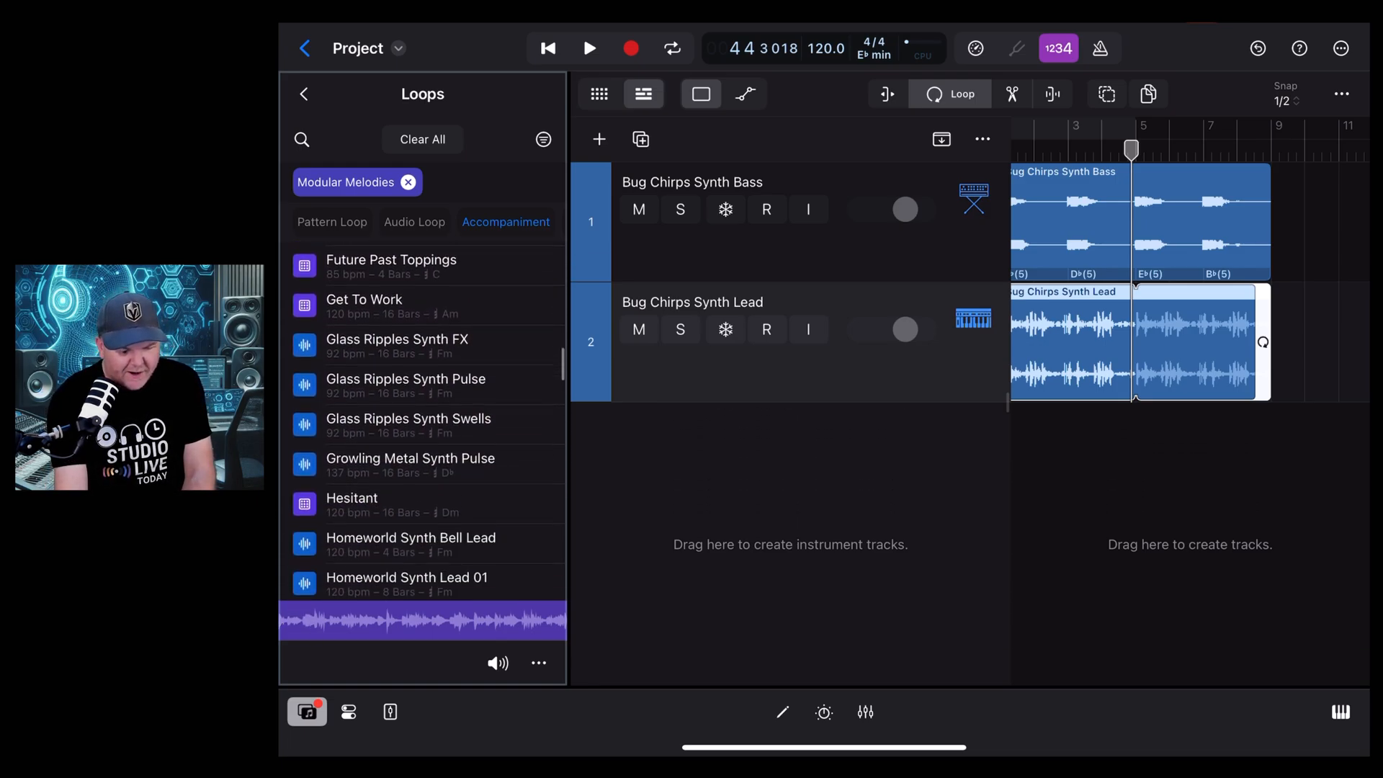
pyautogui.scroll(-3)
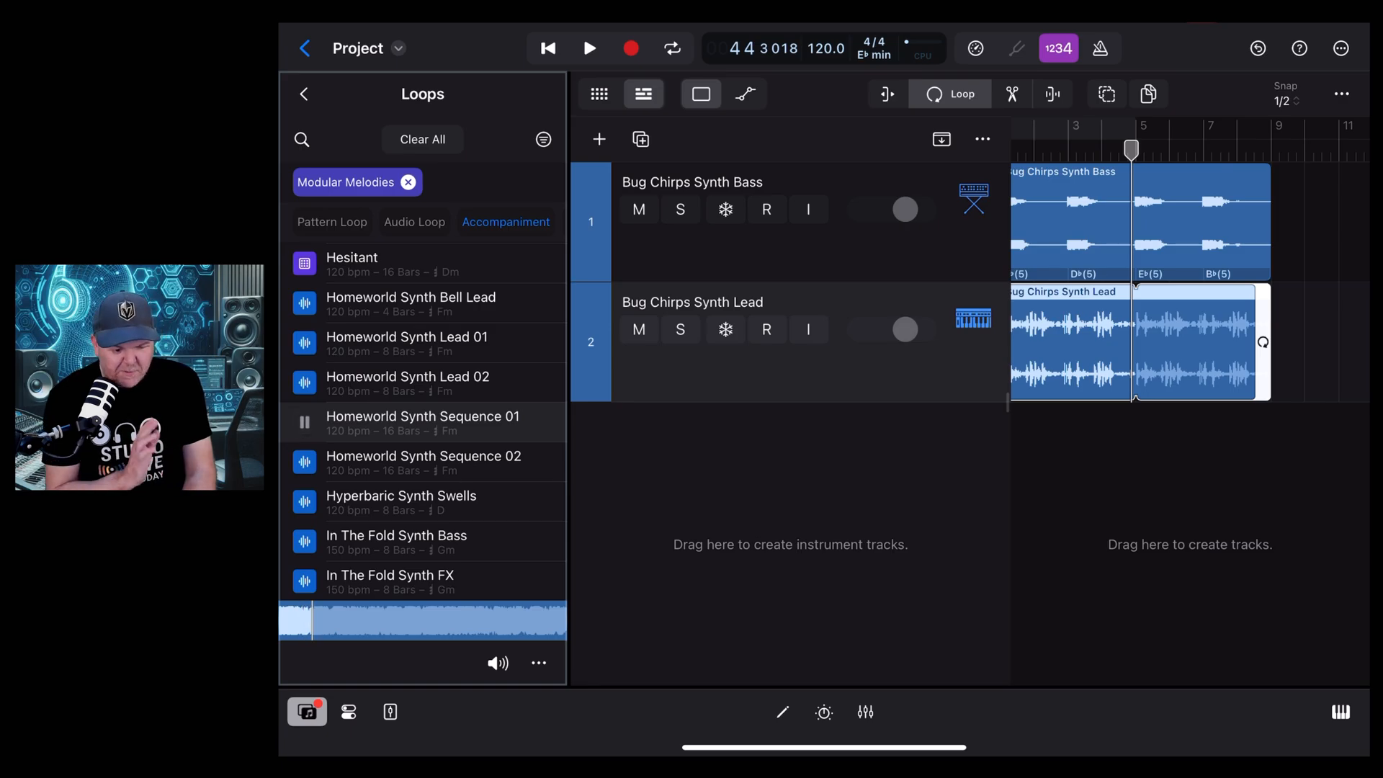
pyautogui.click(304, 423)
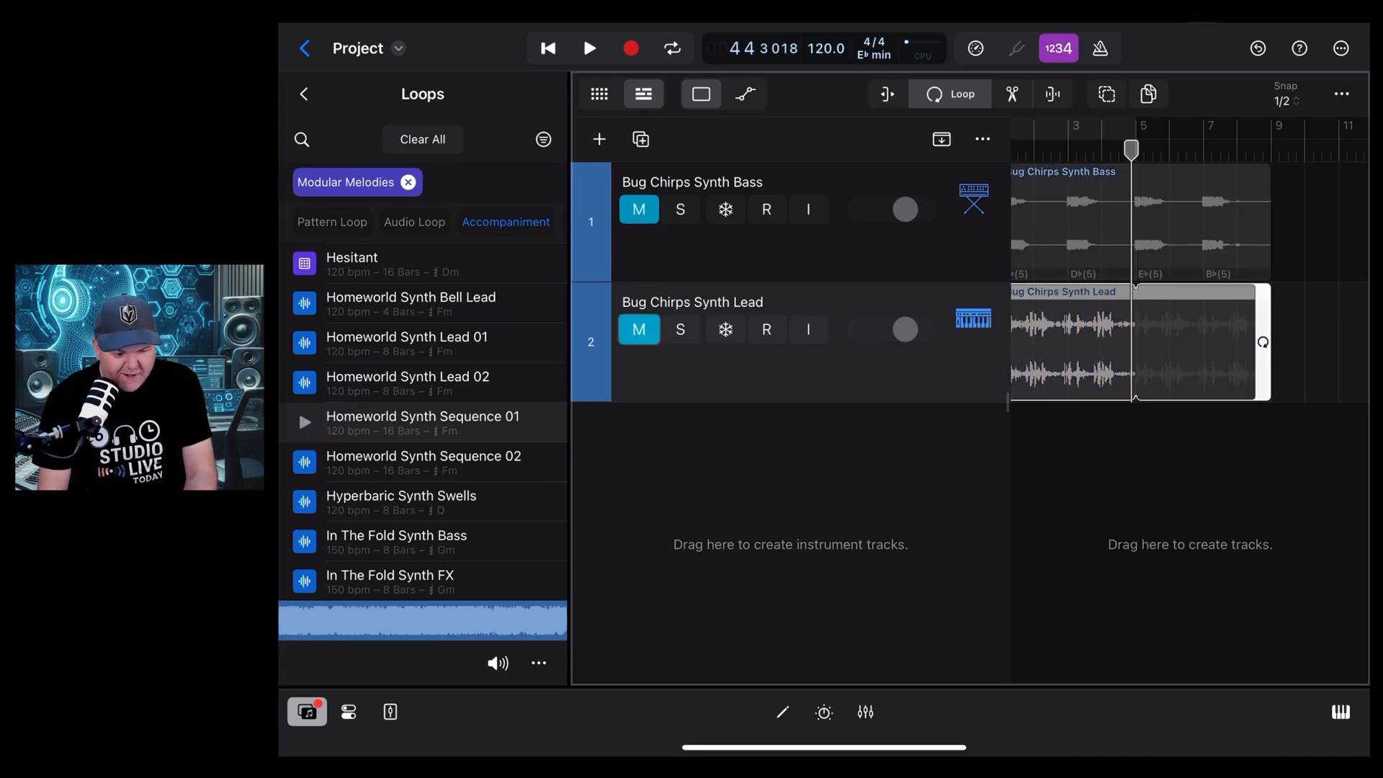
# Step: Add Homeworld Synth Sequence 01 as a track in place of the Bug Chirps tracks
pyautogui.moveTo(421, 423); pyautogui.dragTo(1027, 448)
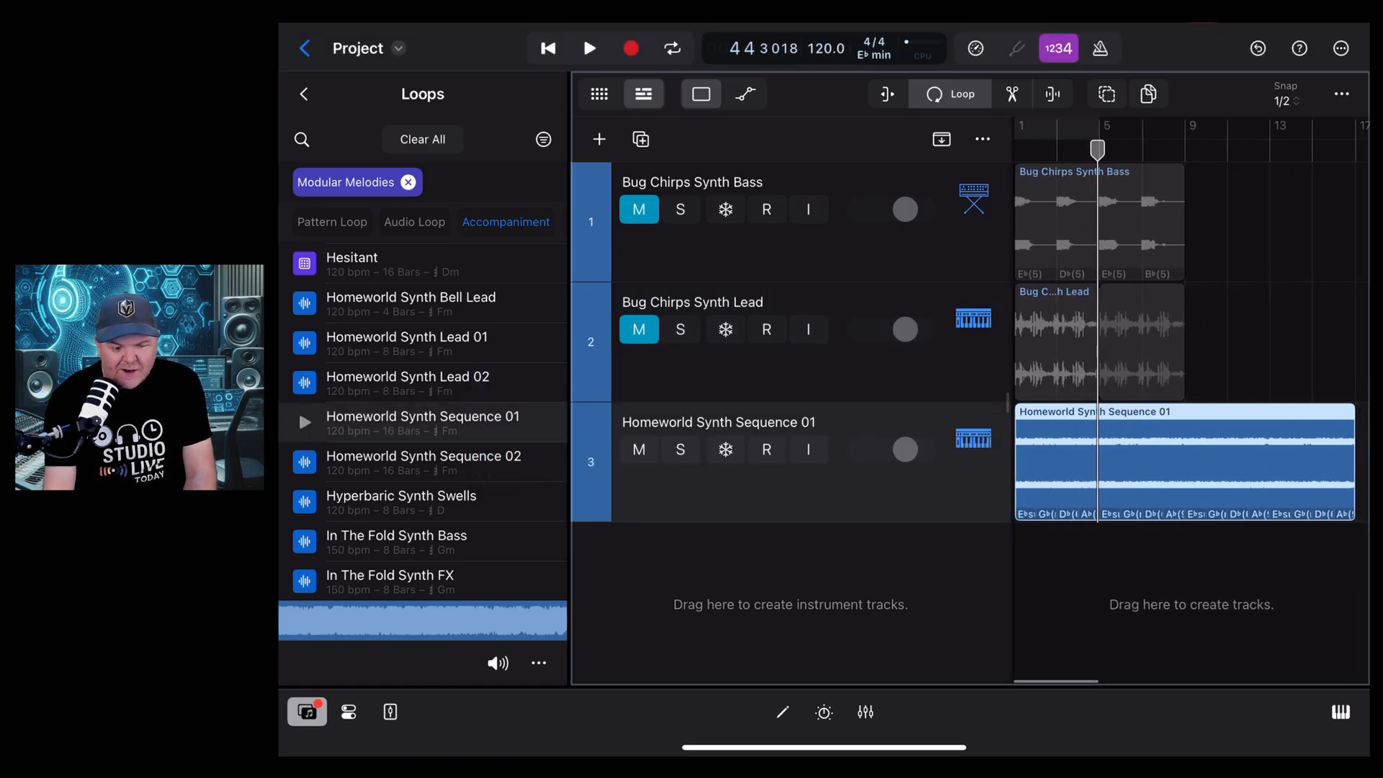
pyautogui.scroll(-3)
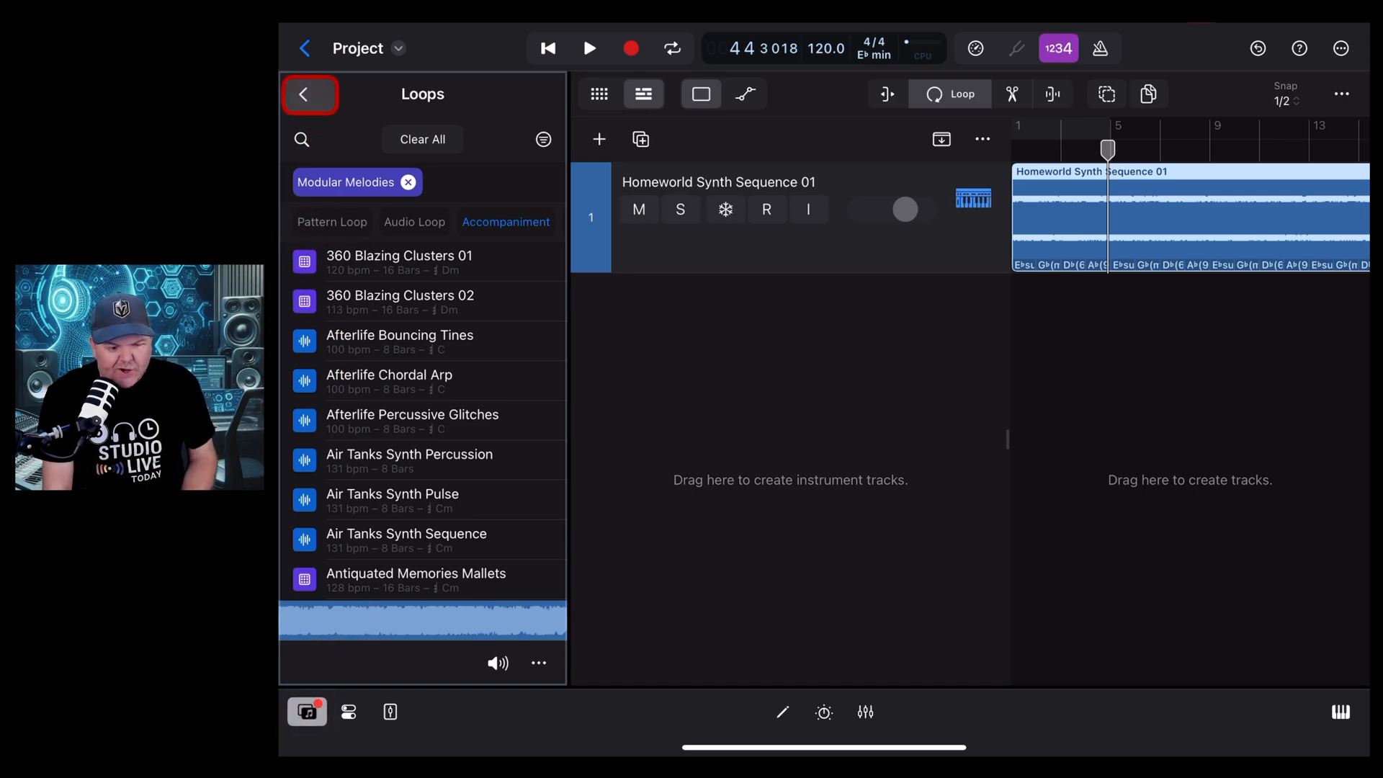
pyautogui.click(310, 94)
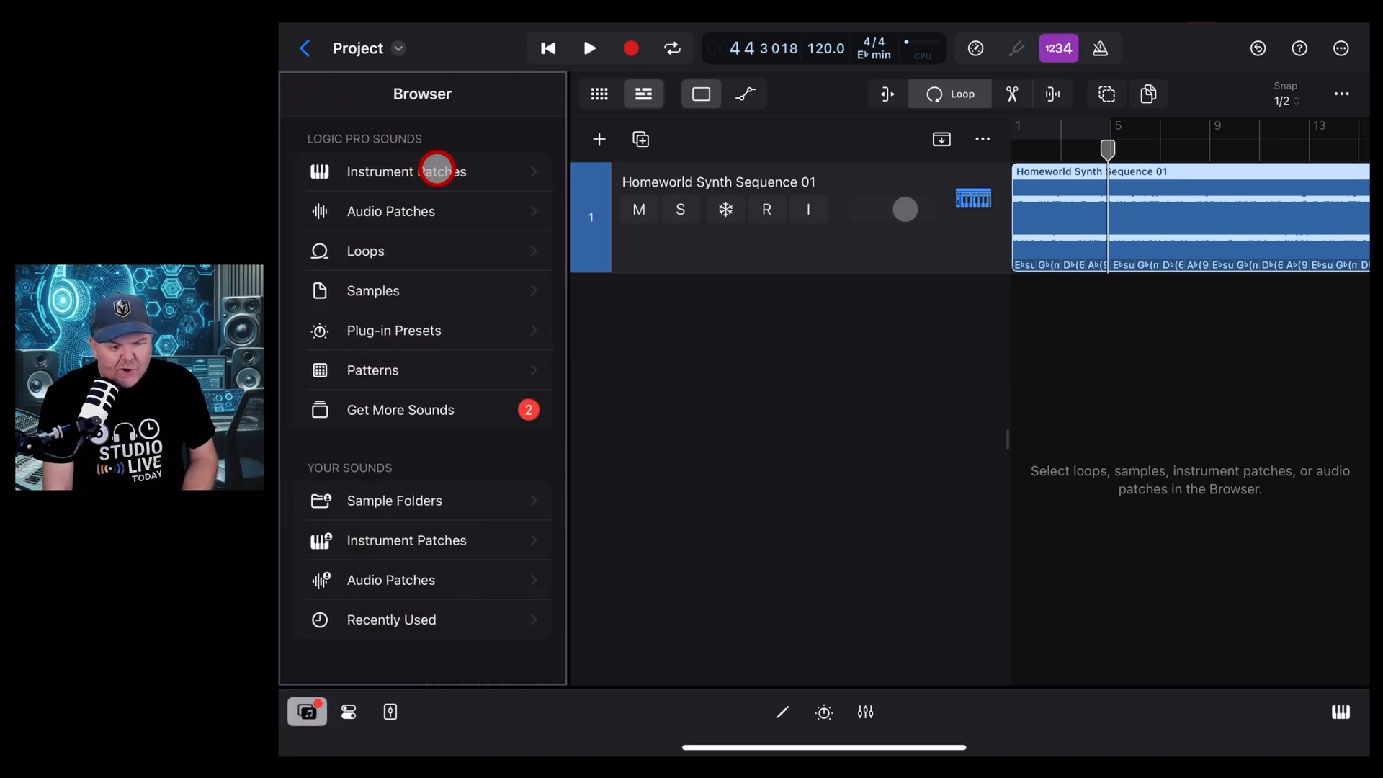
# Step: Filter instrument patches to Modular Melodies and add Deep Circuit Bass as a track
pyautogui.click(407, 172)
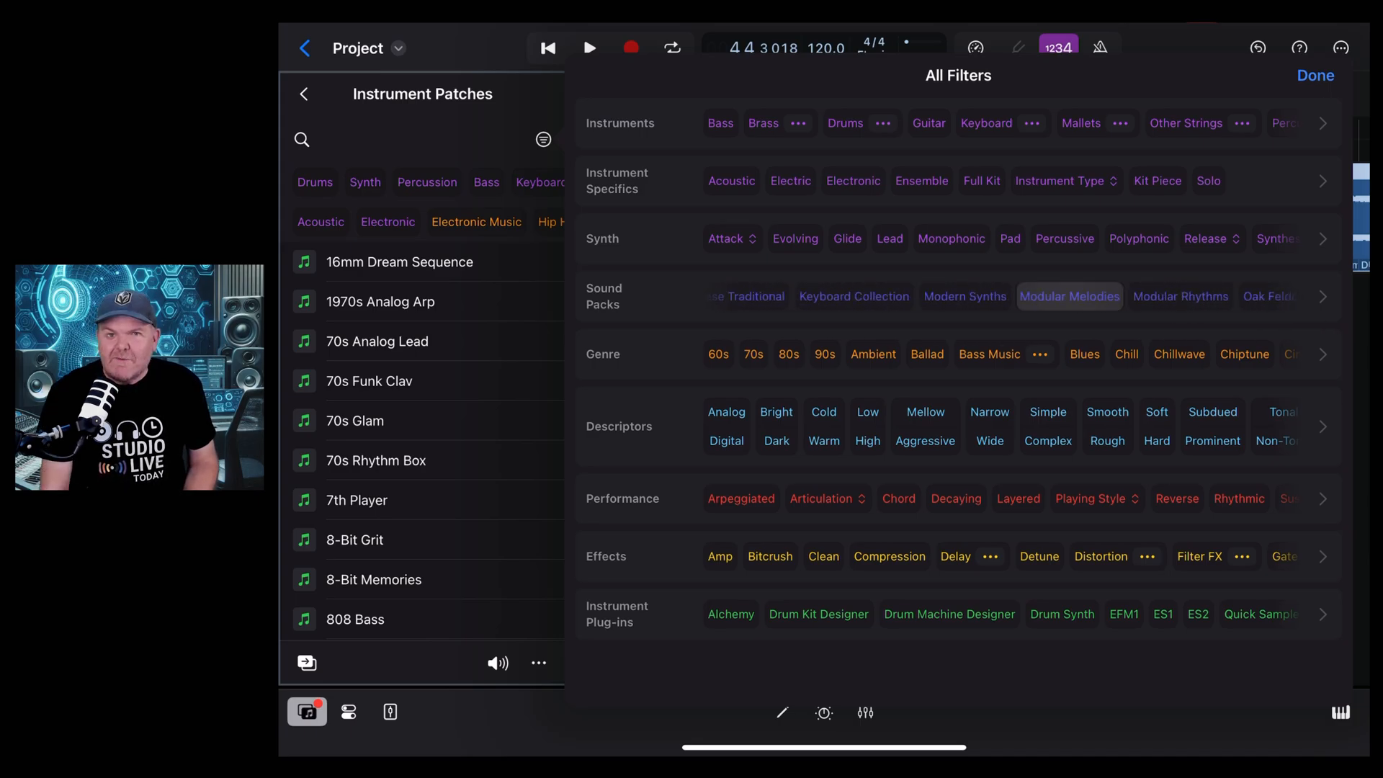
pyautogui.click(1069, 296)
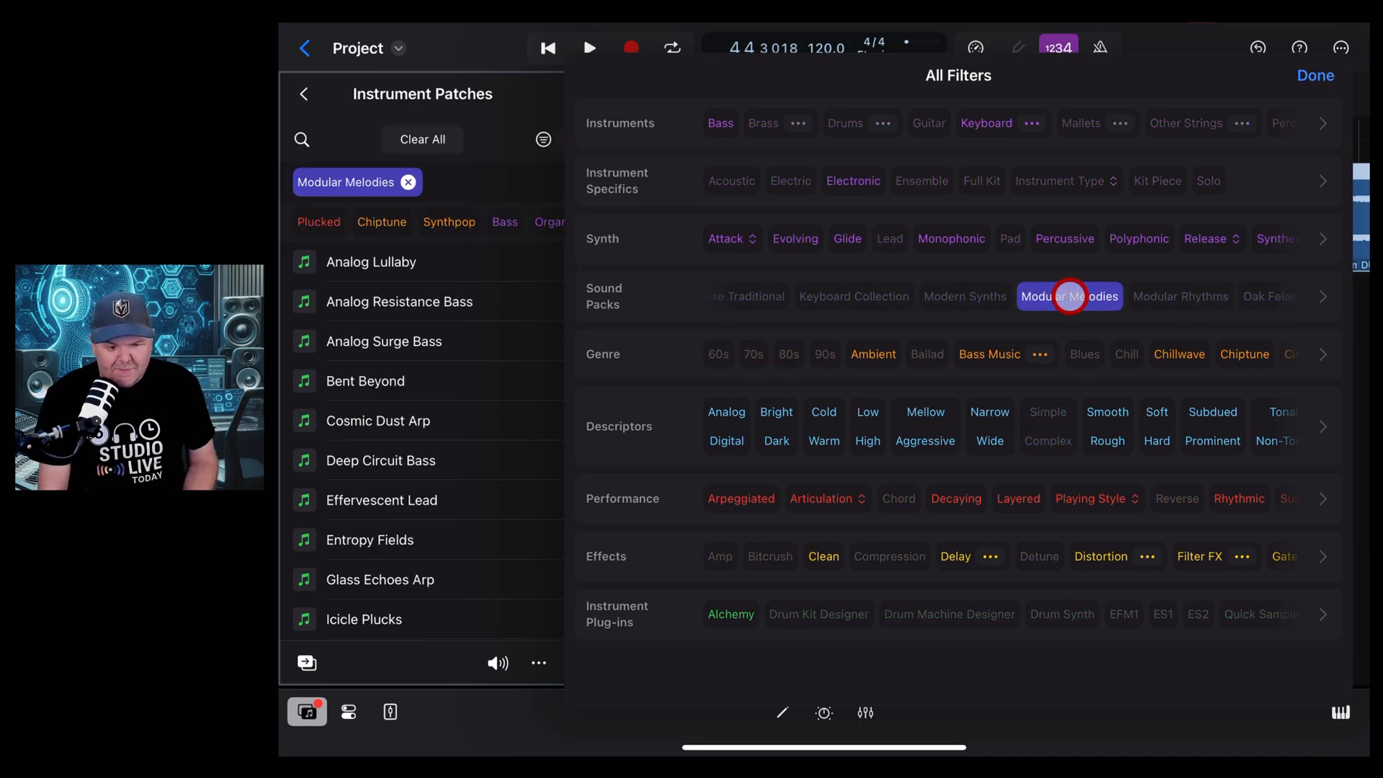
pyautogui.click(1315, 75)
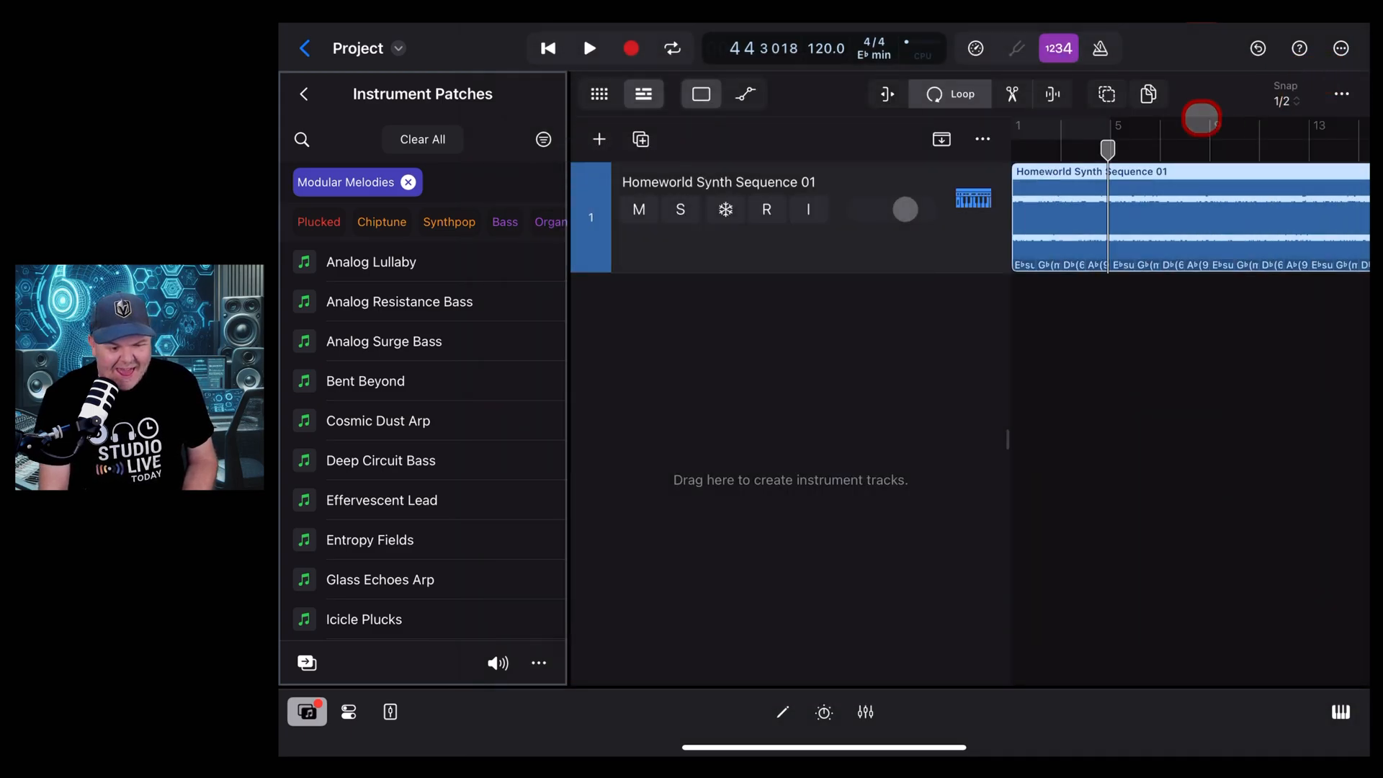
pyautogui.scroll(-3)
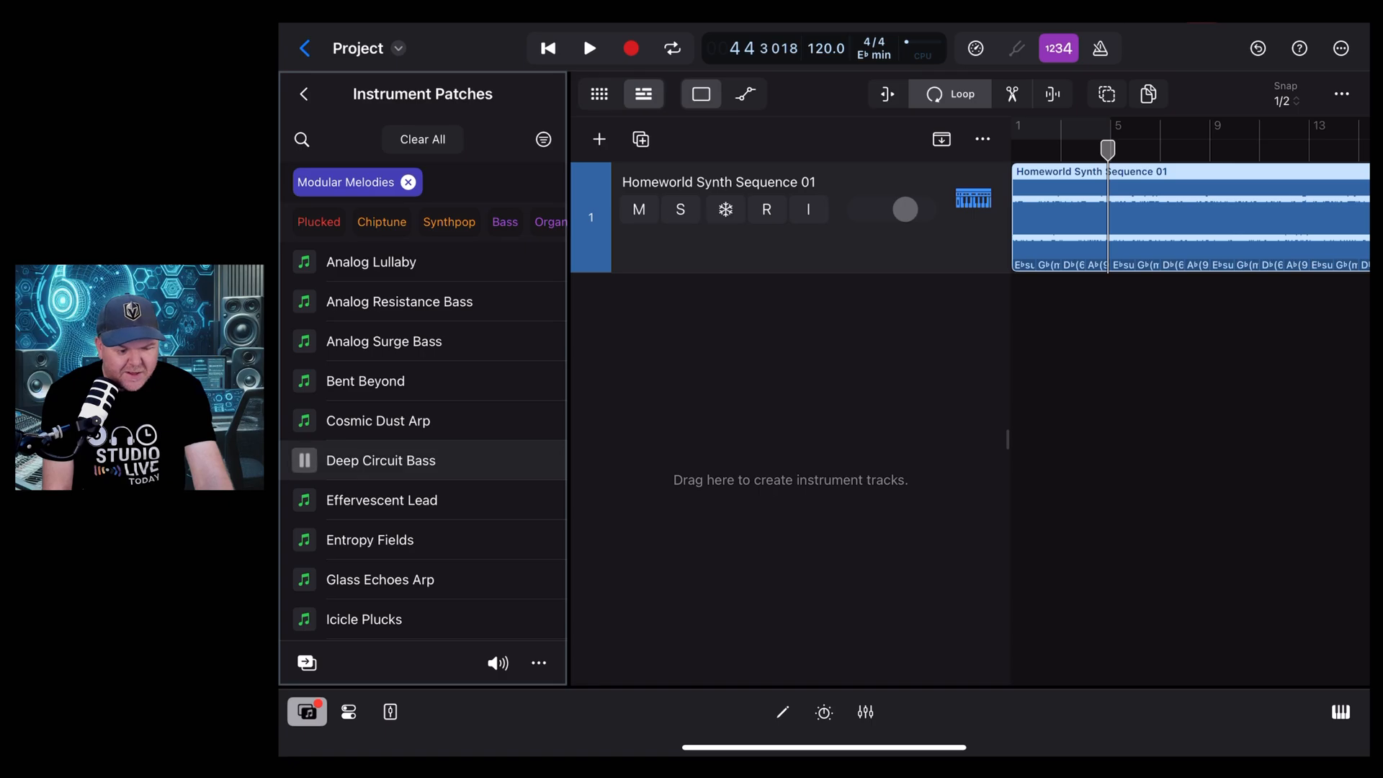
pyautogui.click(304, 460)
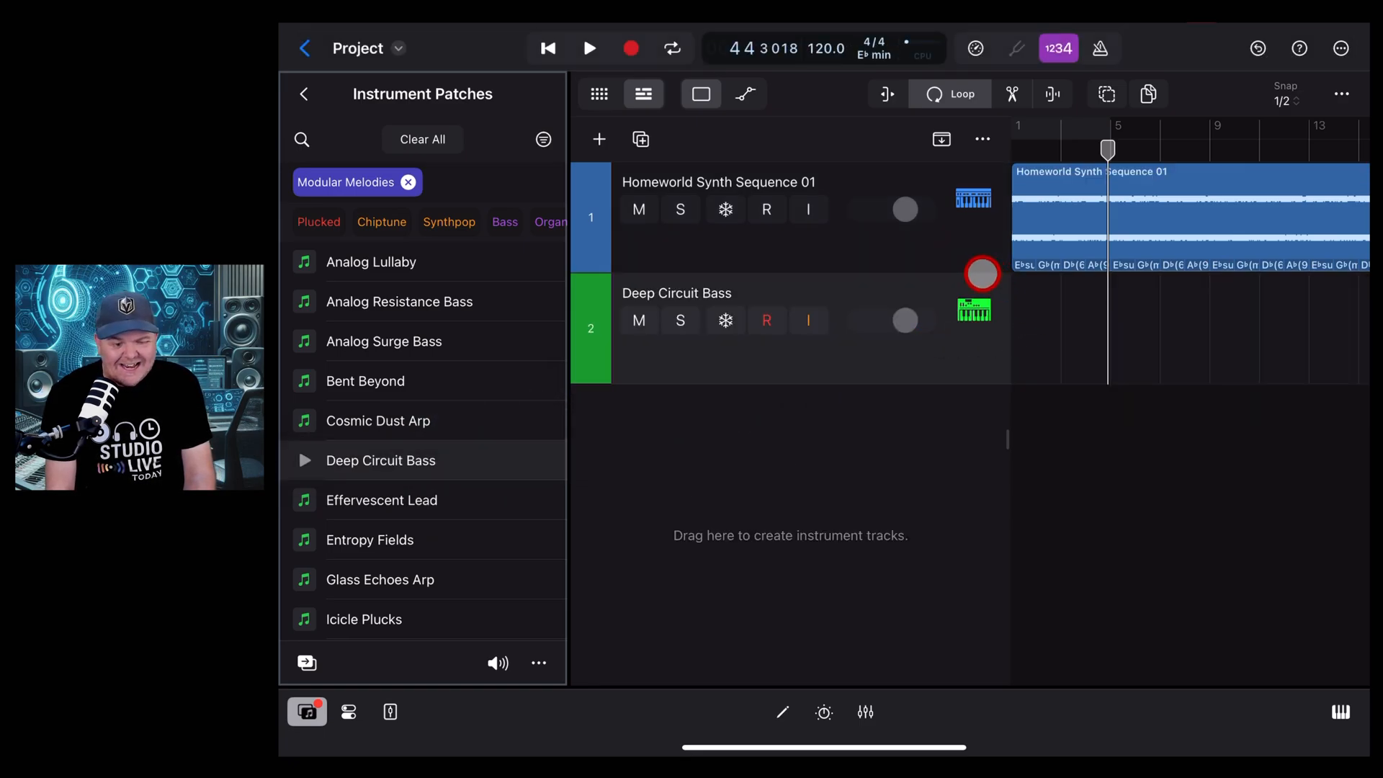
# Step: Return the playhead to the start and record bass notes with the on-screen keyboard
pyautogui.click(547, 48)
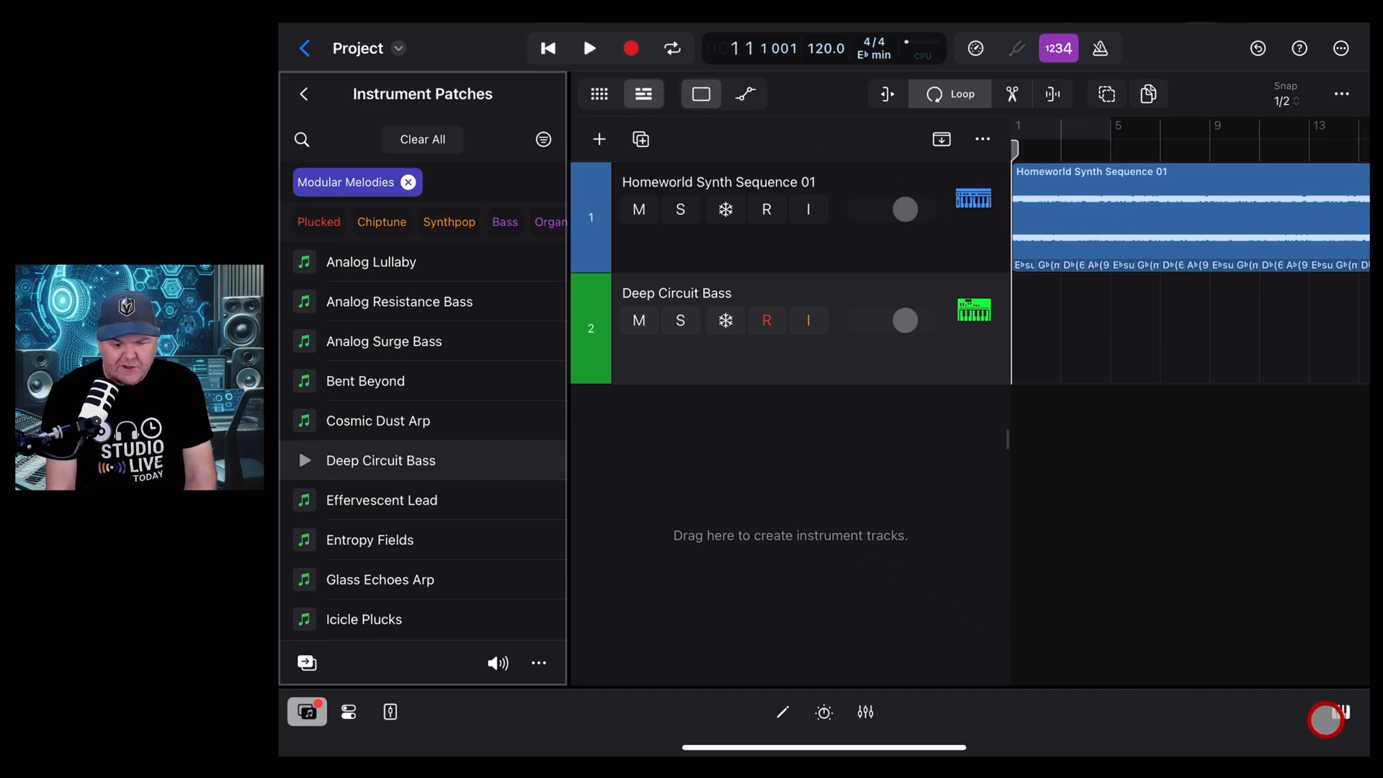
pyautogui.click(1339, 405)
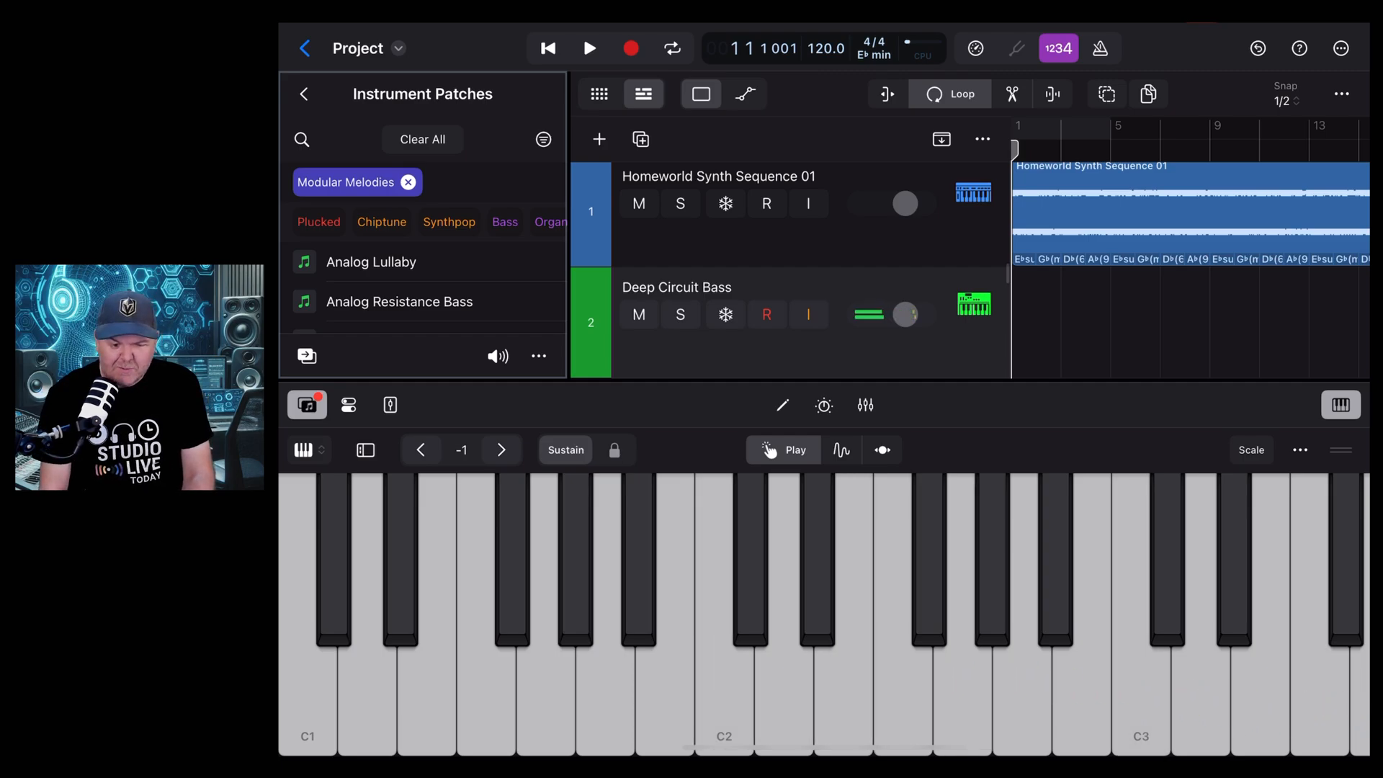
pyautogui.click(631, 48)
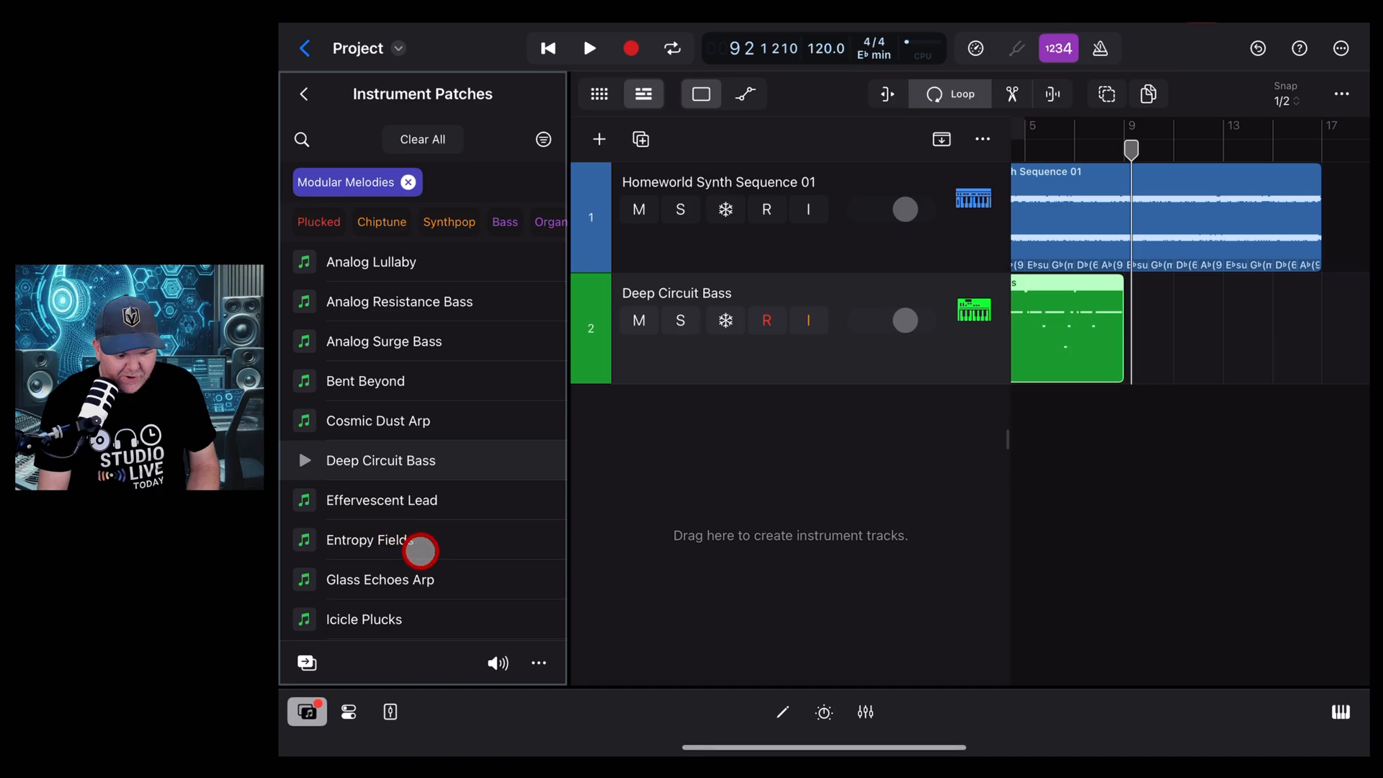
# Step: Preview Icicle Plucks, String Theory Pulse and Warm Tides, adding Warm Tides as track 3
pyautogui.scroll(-3)
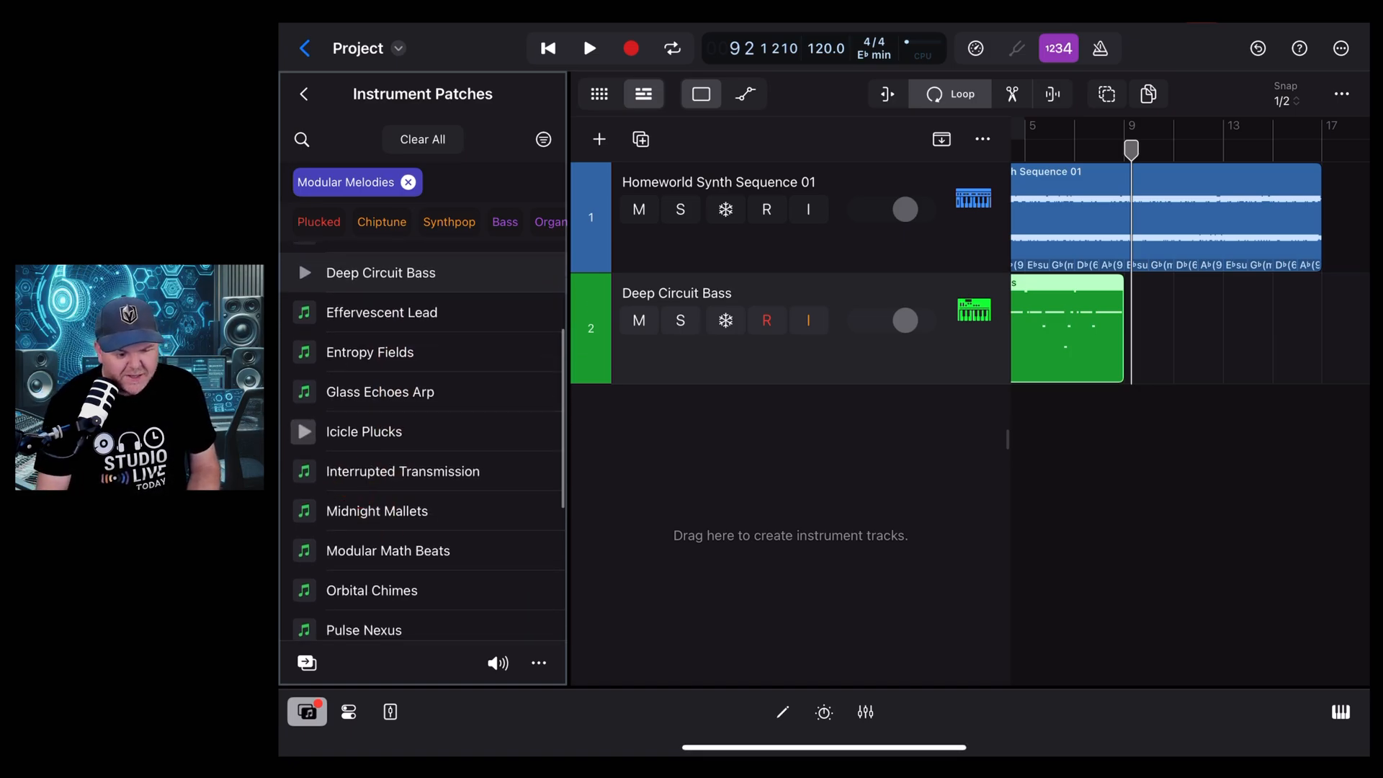
pyautogui.click(303, 431)
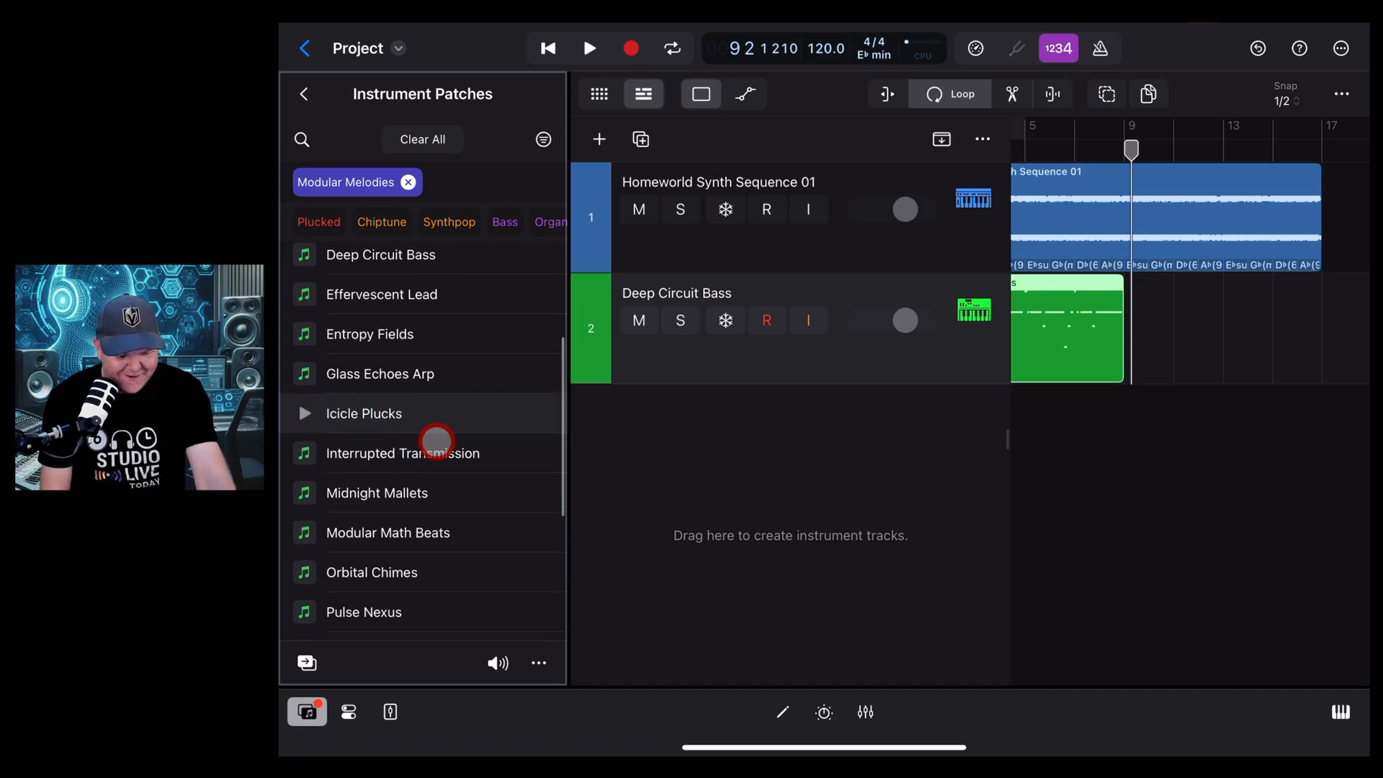
pyautogui.scroll(-3)
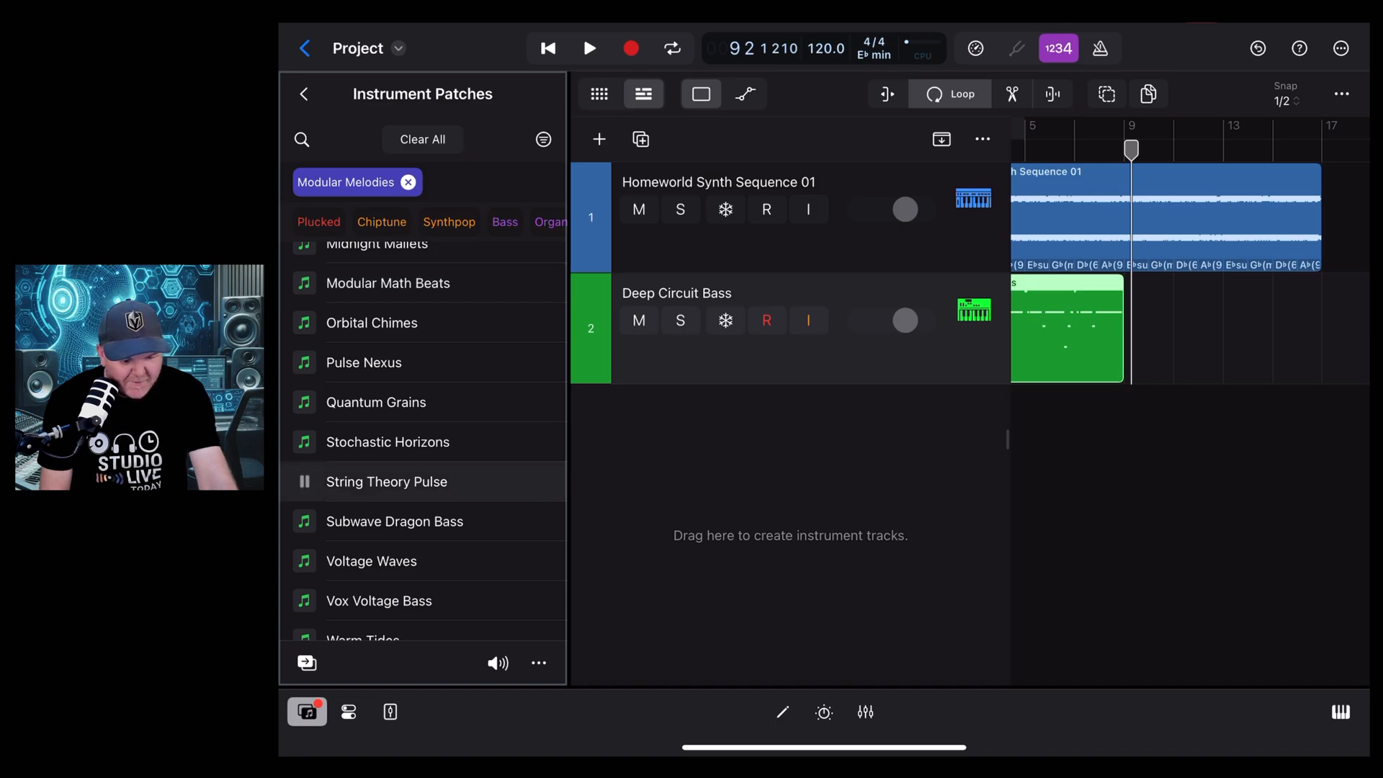
pyautogui.click(326, 522)
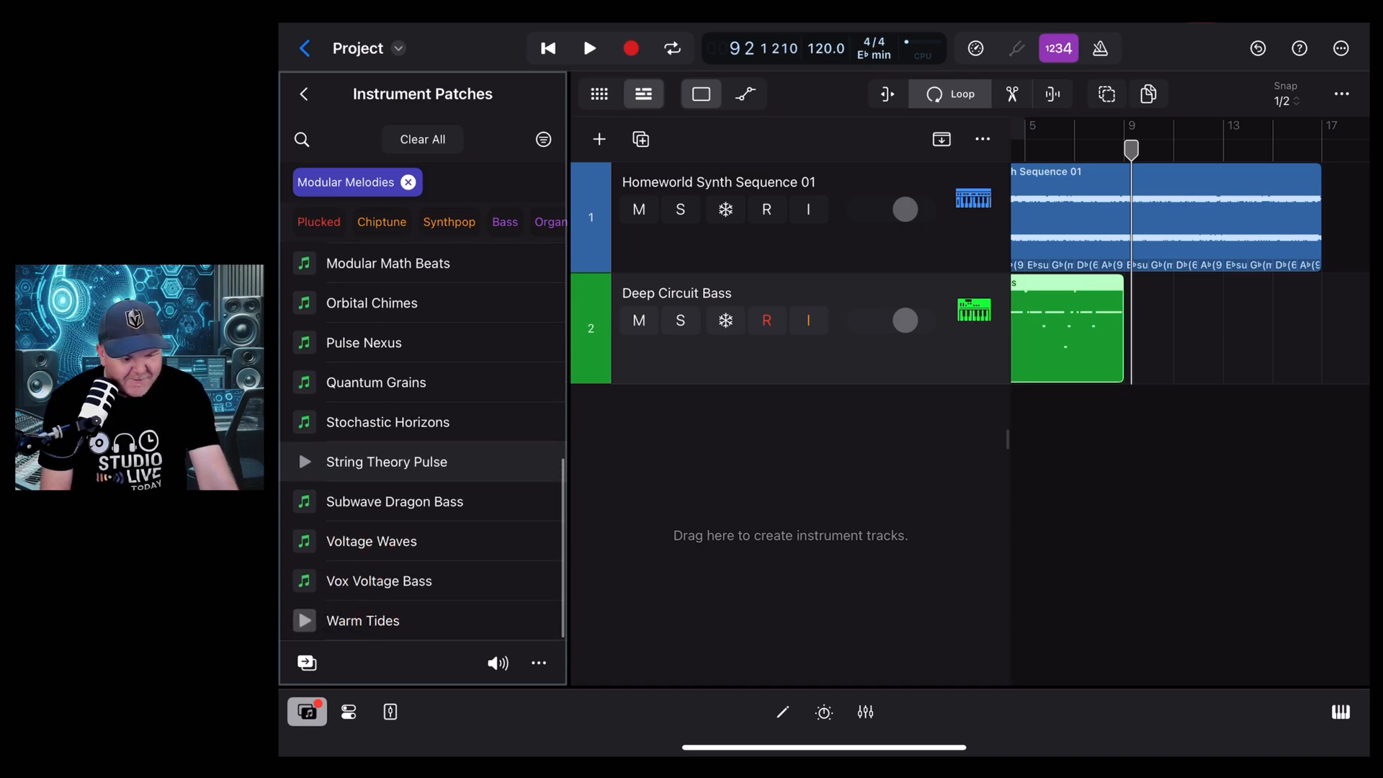
pyautogui.click(303, 620)
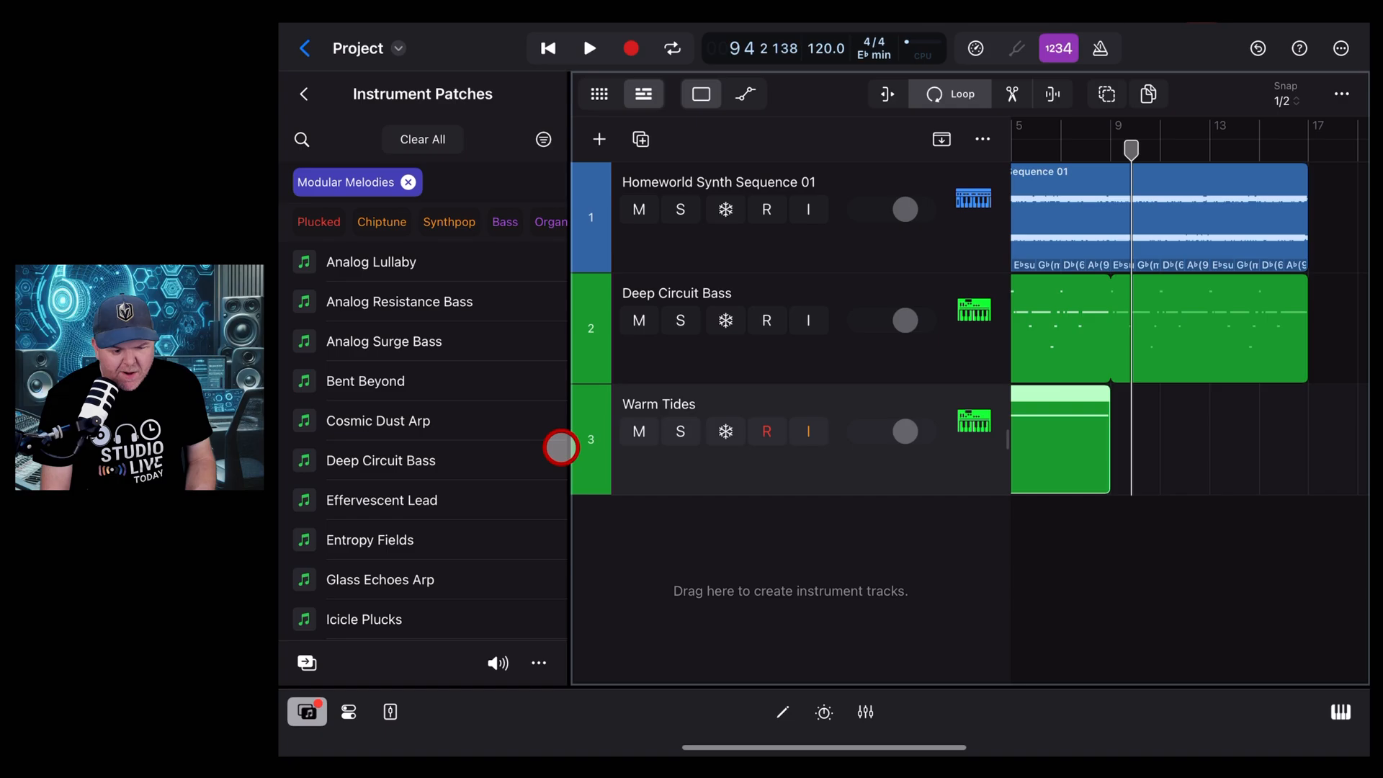
pyautogui.scroll(-3)
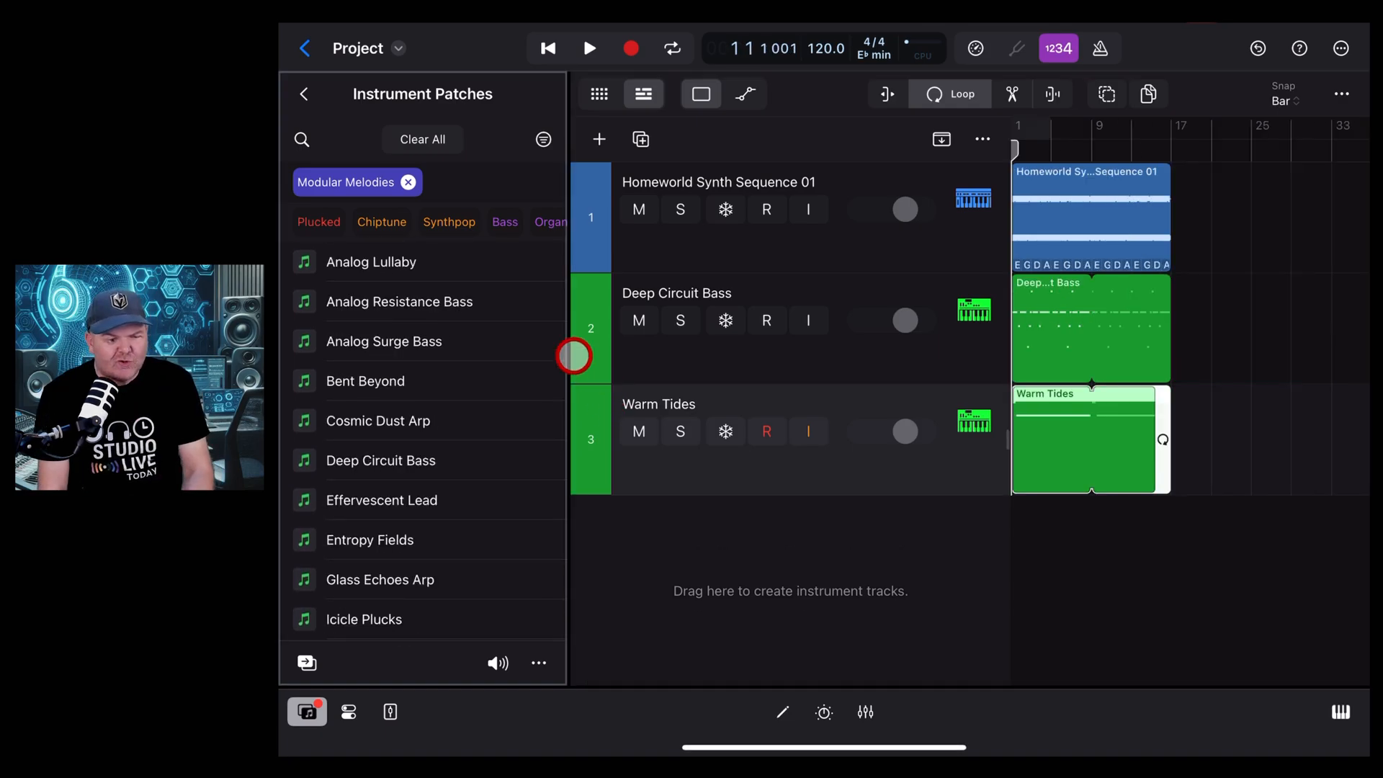
pyautogui.click(303, 93)
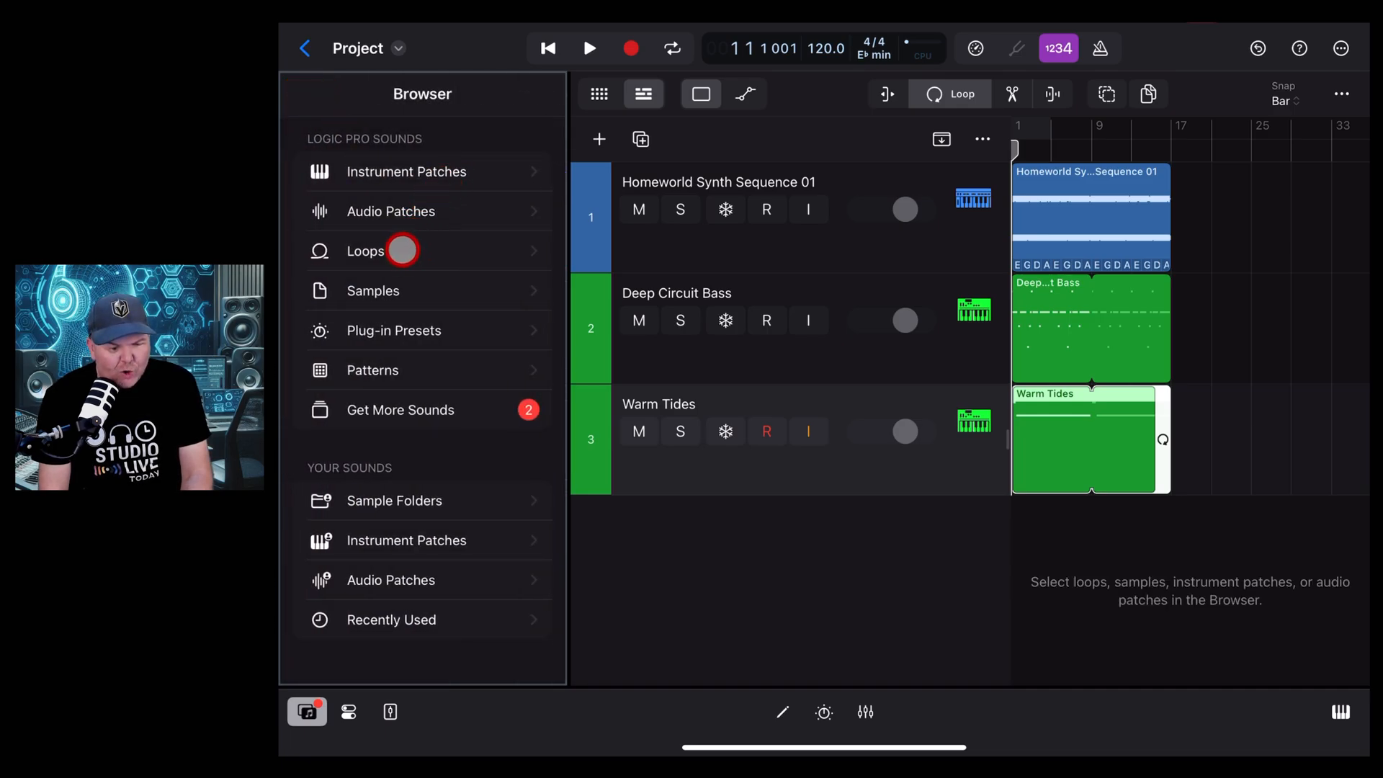
# Step: Browse the loops, preview Space Race Synth Percussion 01 and add it as track 4
pyautogui.click(364, 250)
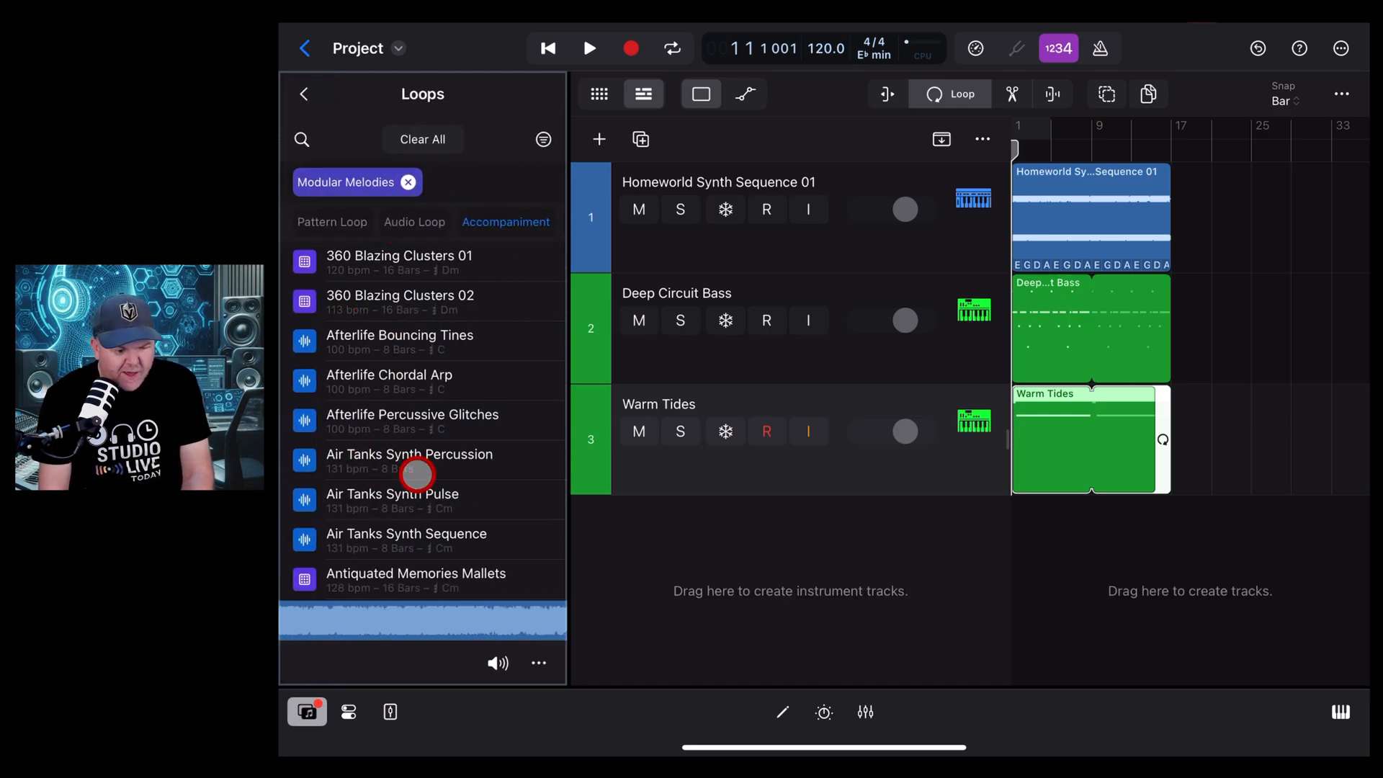
pyautogui.scroll(-3)
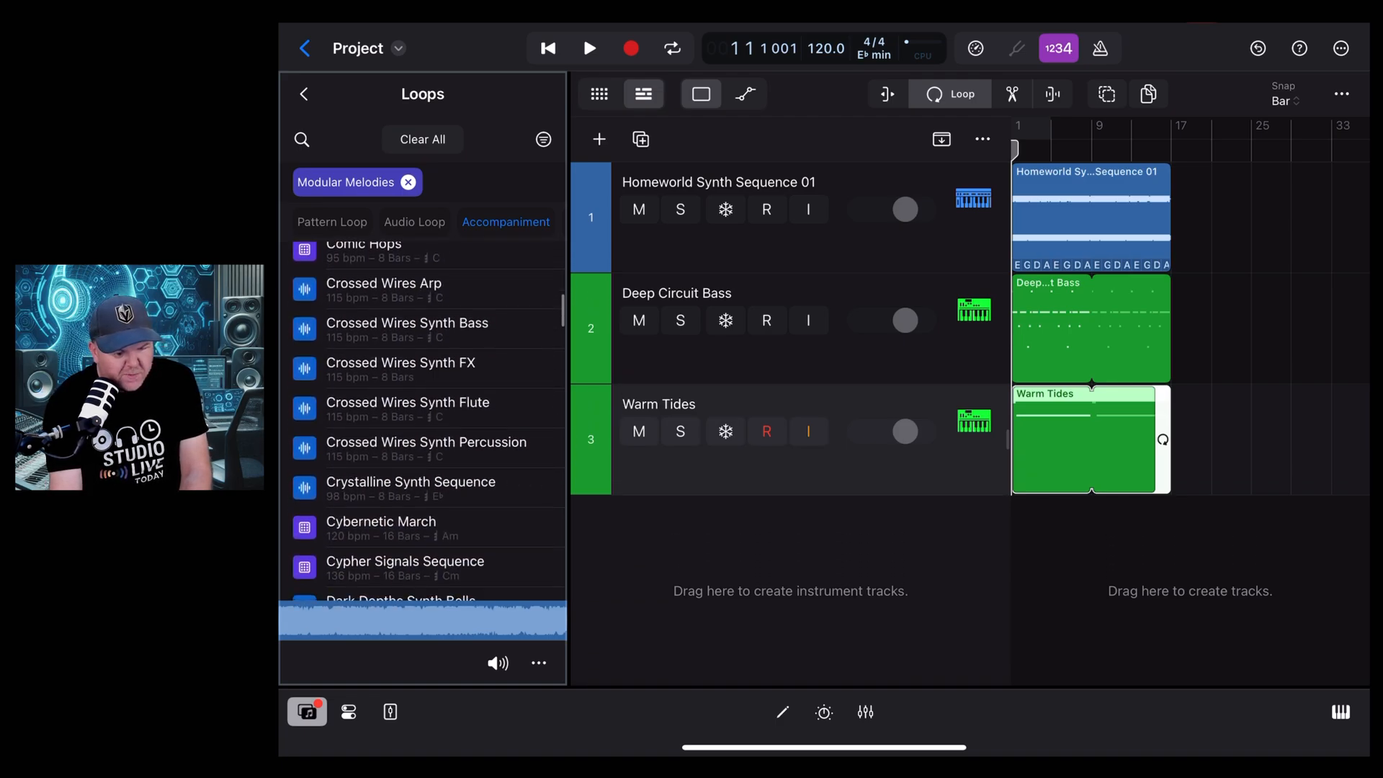
pyautogui.scroll(-3)
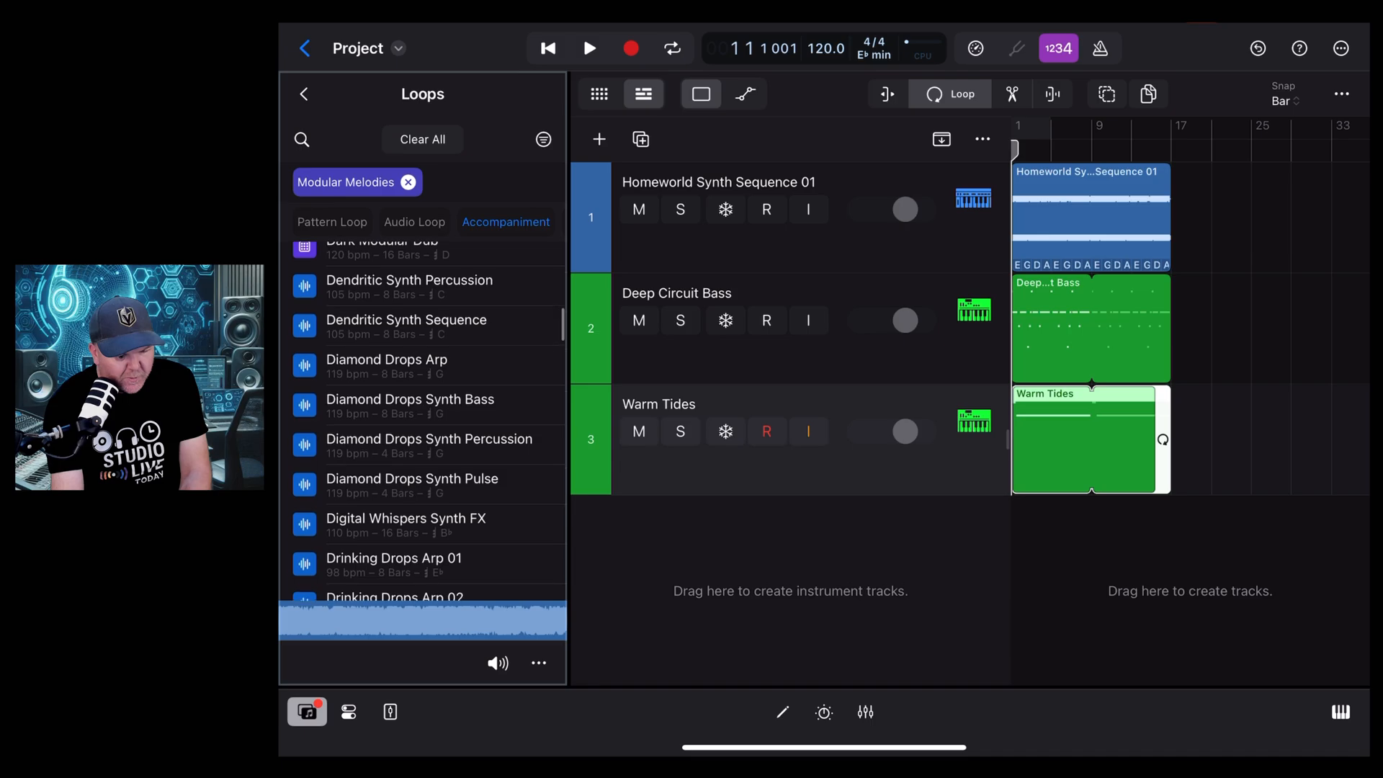
pyautogui.scroll(-3)
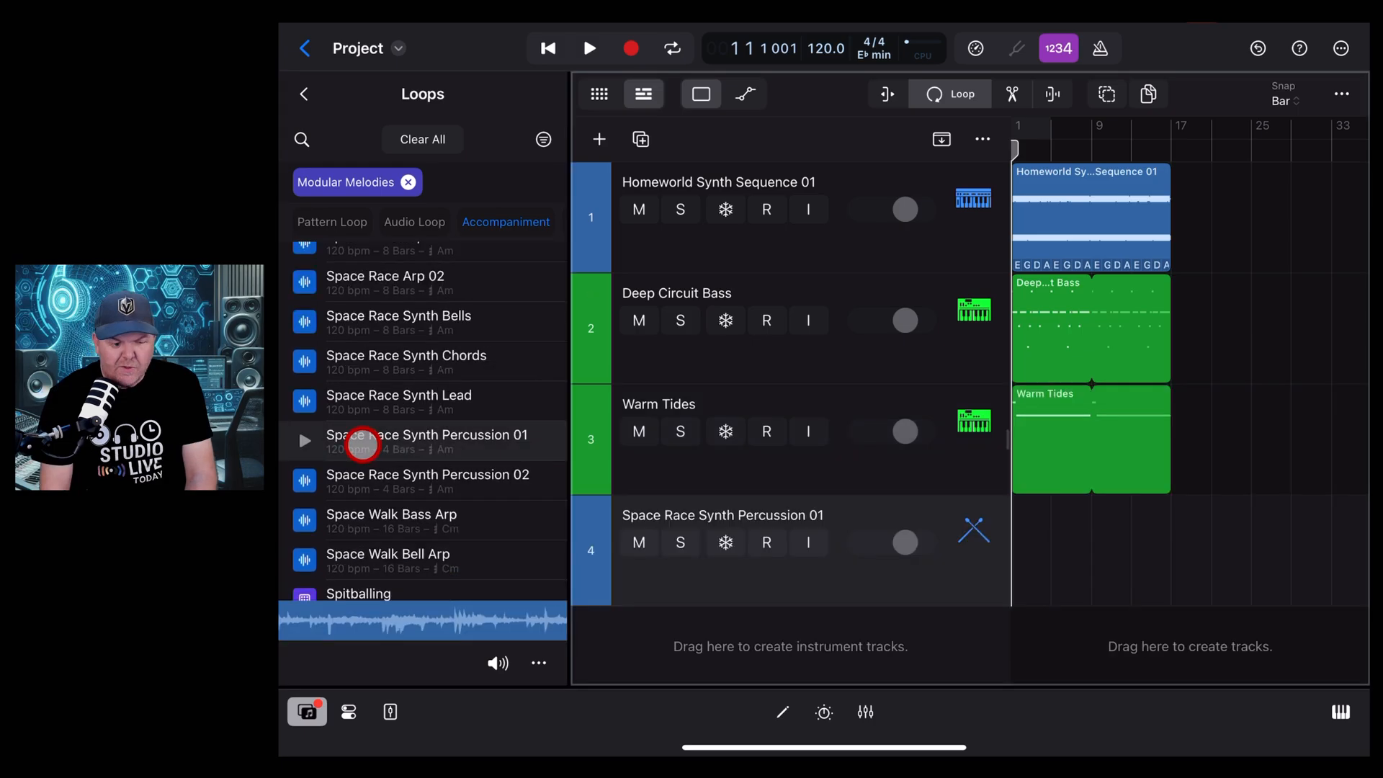
pyautogui.click(304, 441)
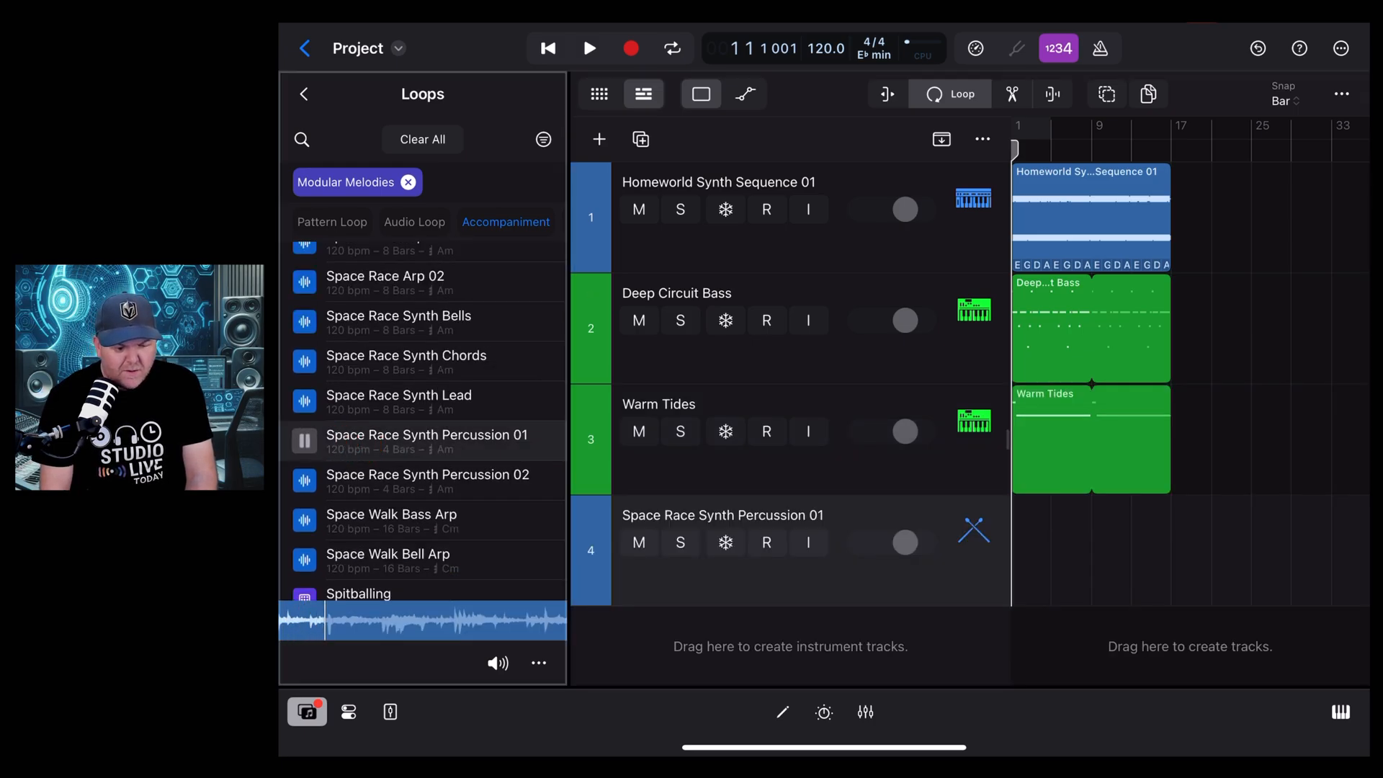
pyautogui.click(304, 441)
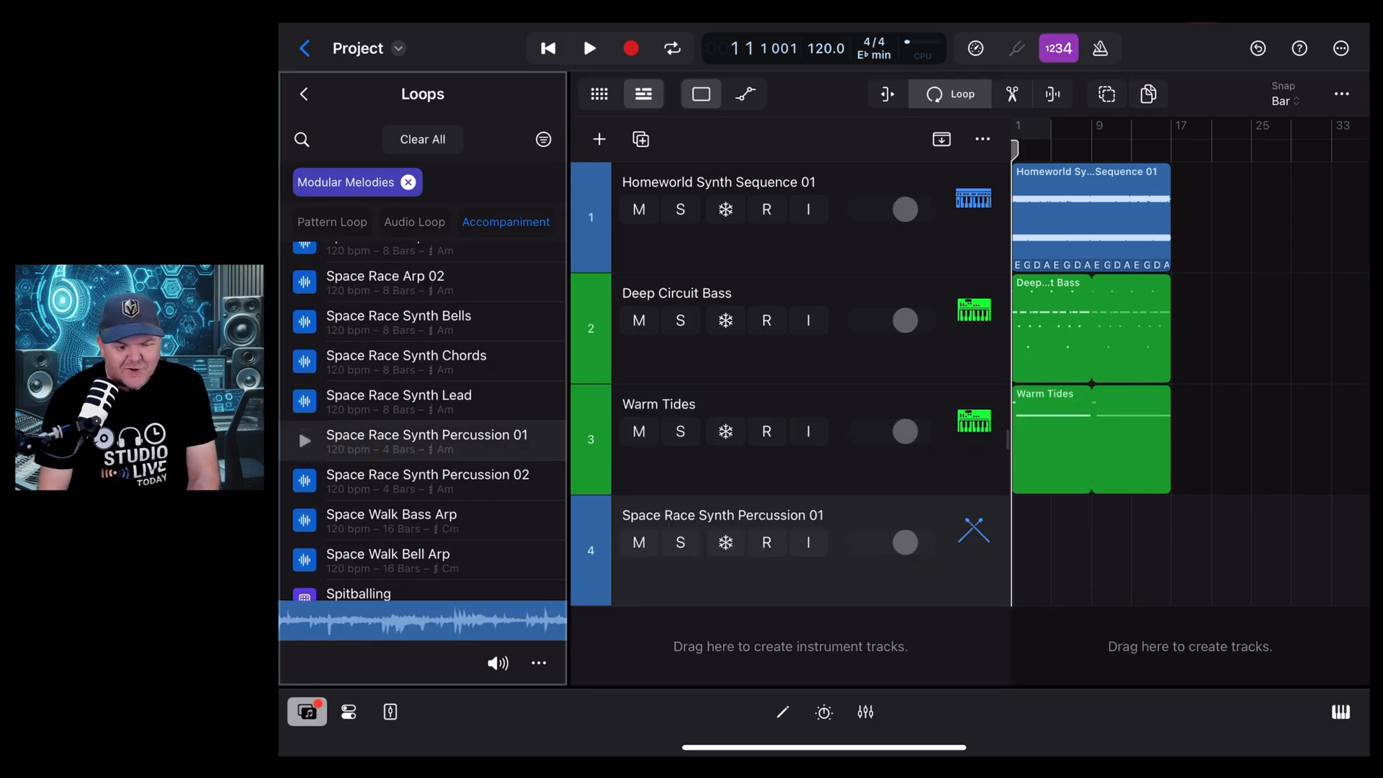
pyautogui.click(385, 441)
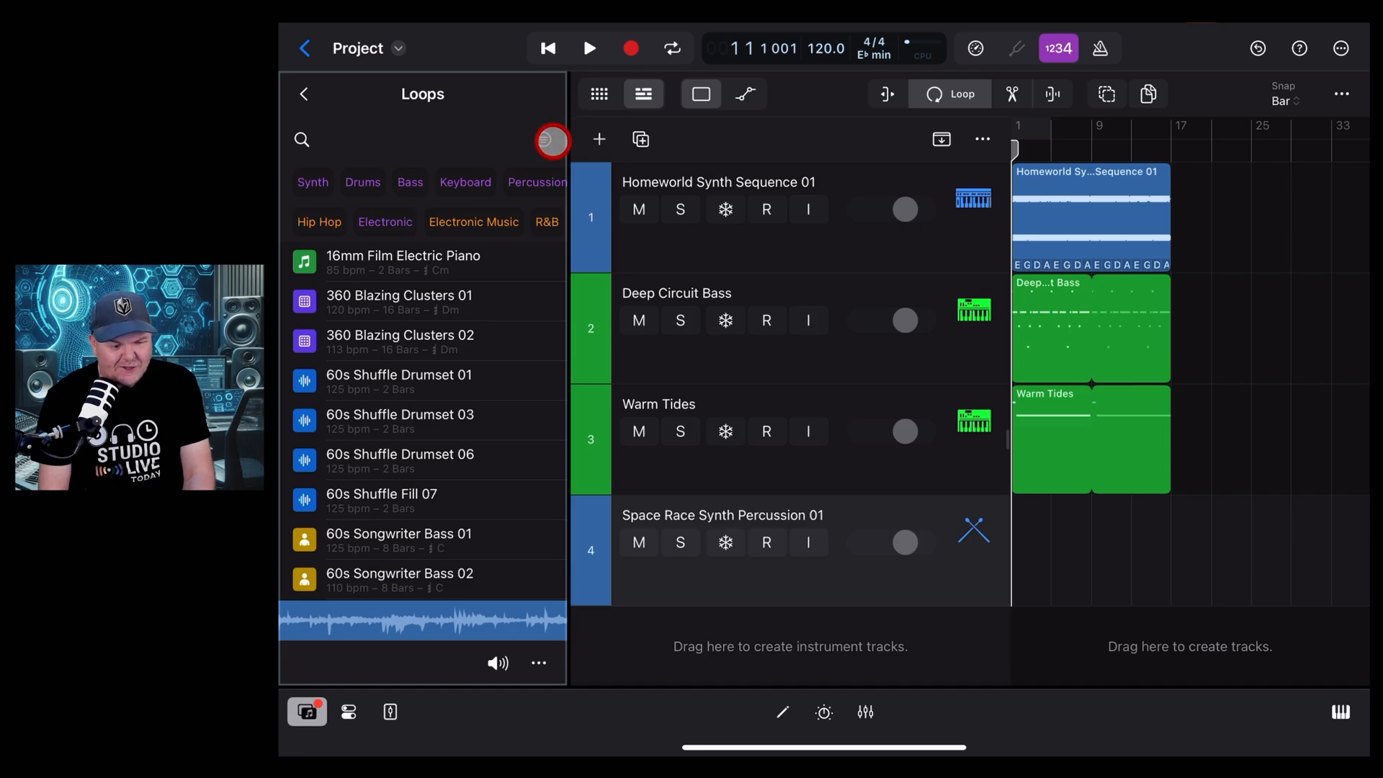
# Step: Filter the loops to Modular Rhythms and drag Dark Automaton 01 onto track 4
pyautogui.click(552, 139)
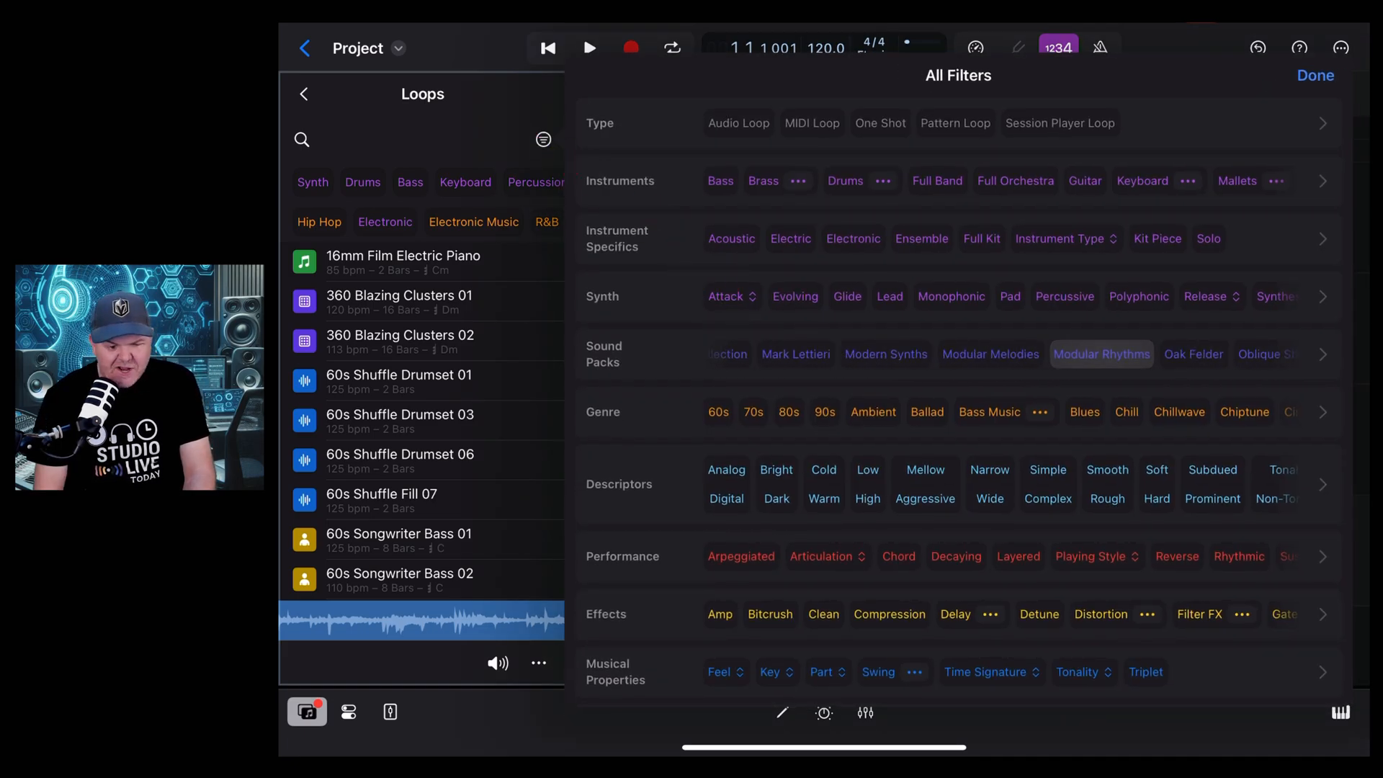
pyautogui.click(1315, 75)
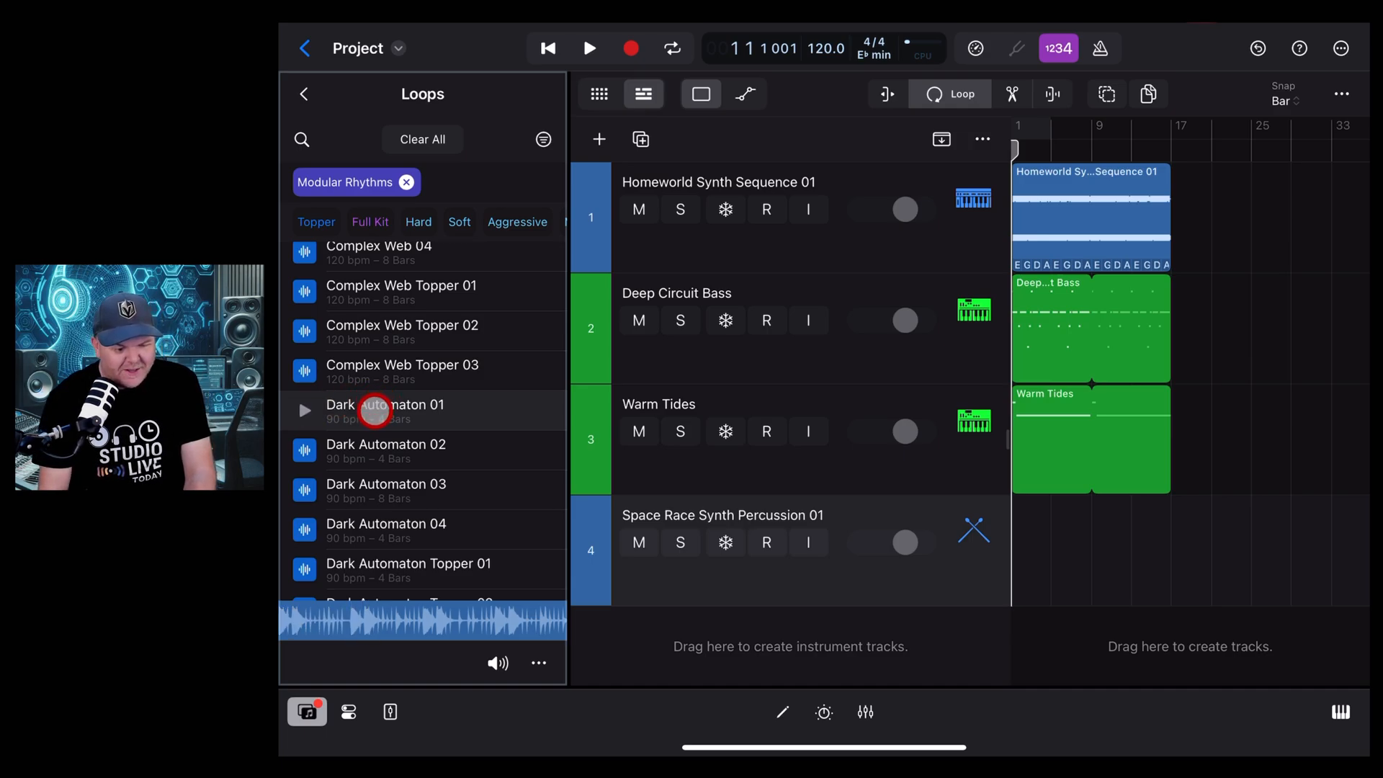
pyautogui.moveTo(384, 410); pyautogui.dragTo(1028, 586)
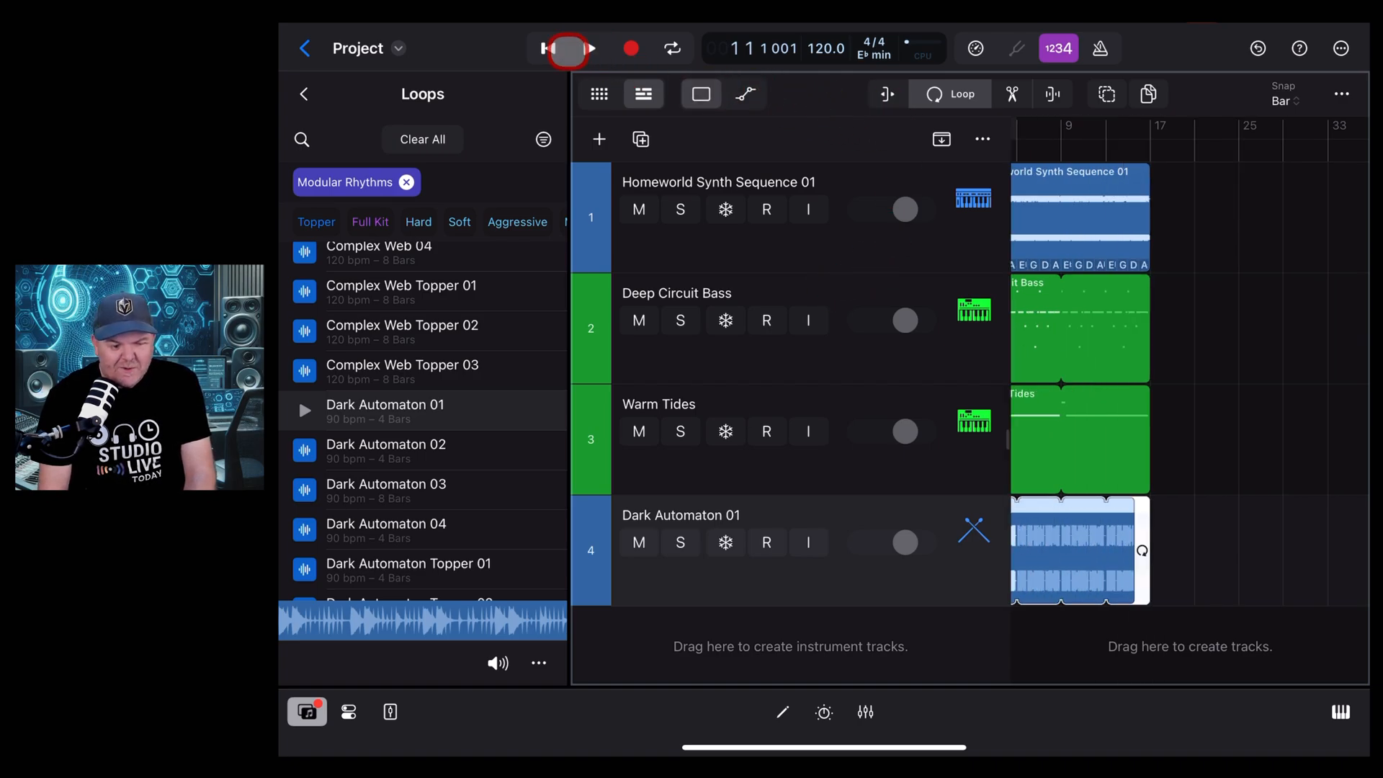
# Step: Play back all four tracks together, then stop playback
pyautogui.click(588, 49)
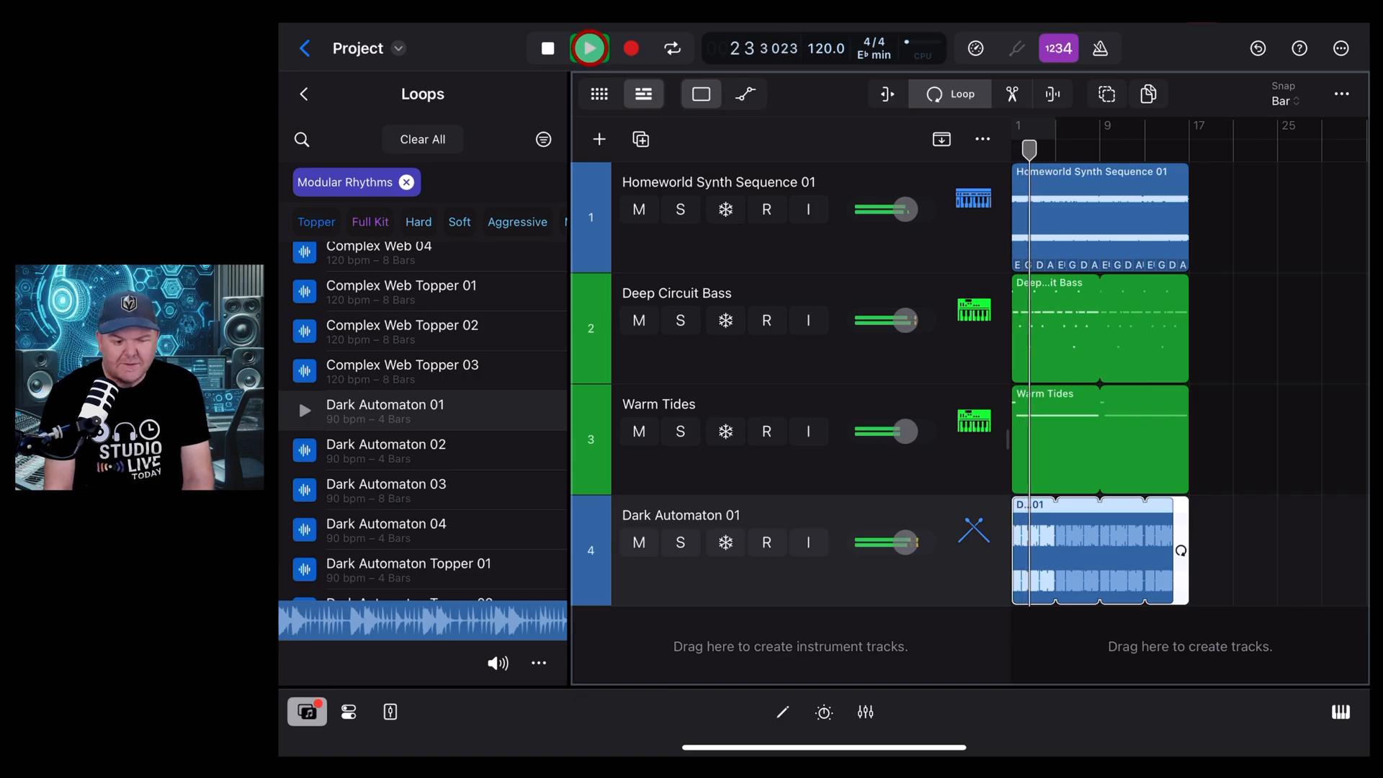
pyautogui.click(588, 48)
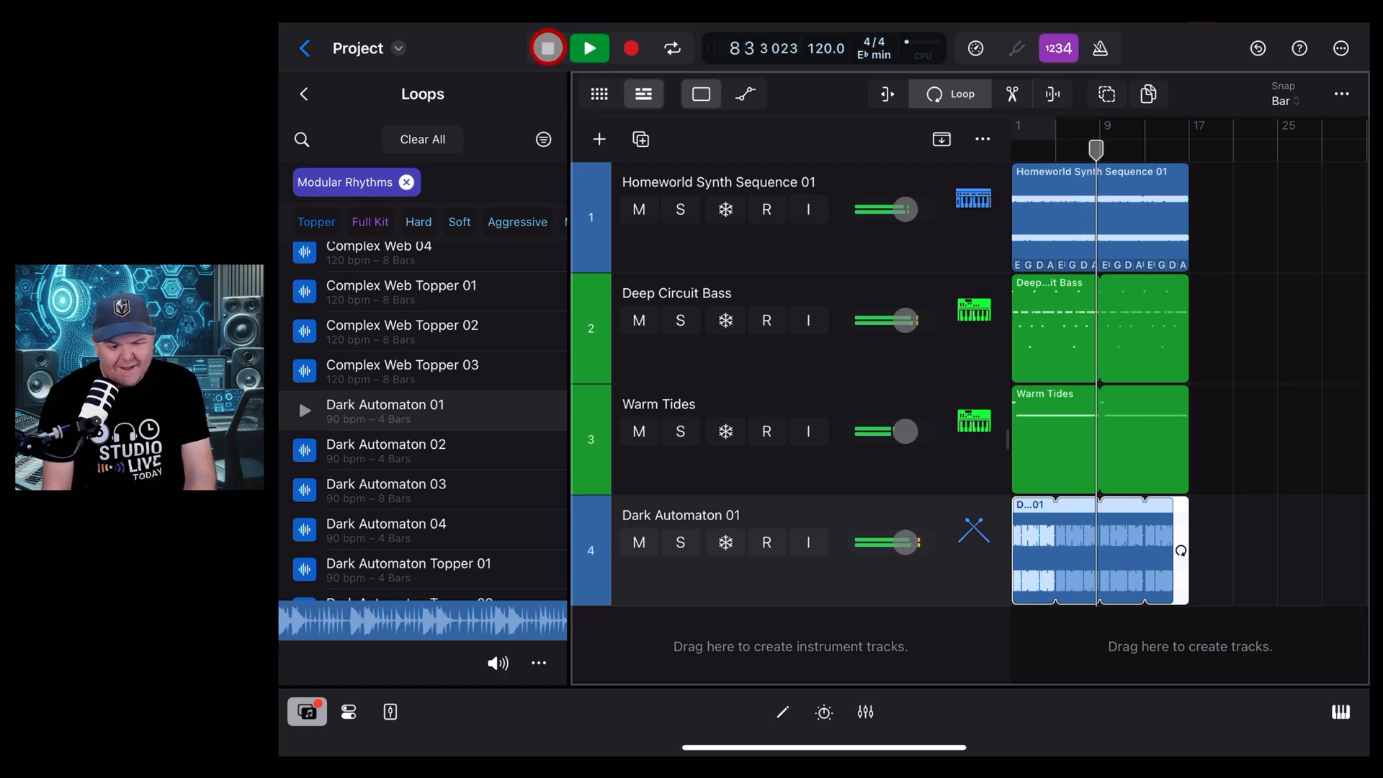
pyautogui.click(547, 48)
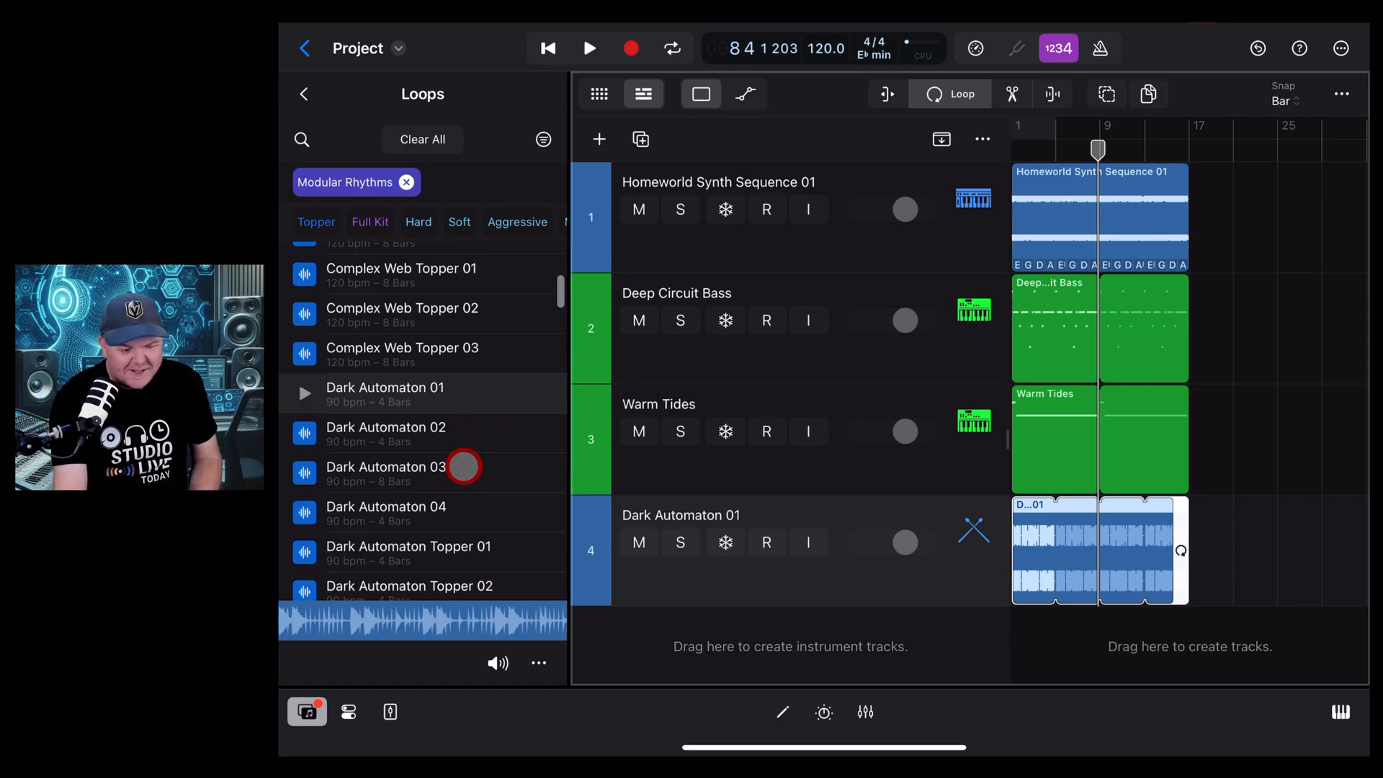
# Step: Review the Modular Melodies pack details, then close the sound library back to the project
pyautogui.scroll(-3)
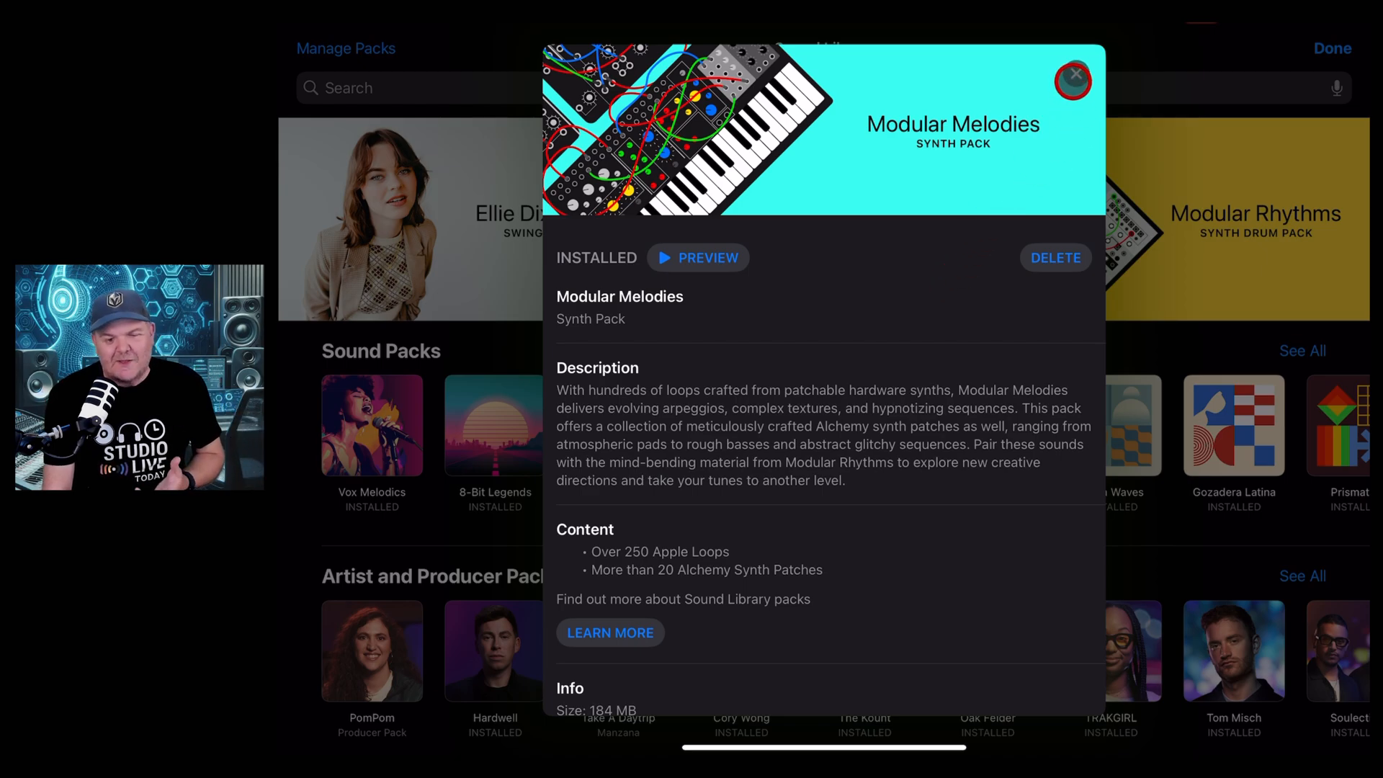
pyautogui.click(1074, 79)
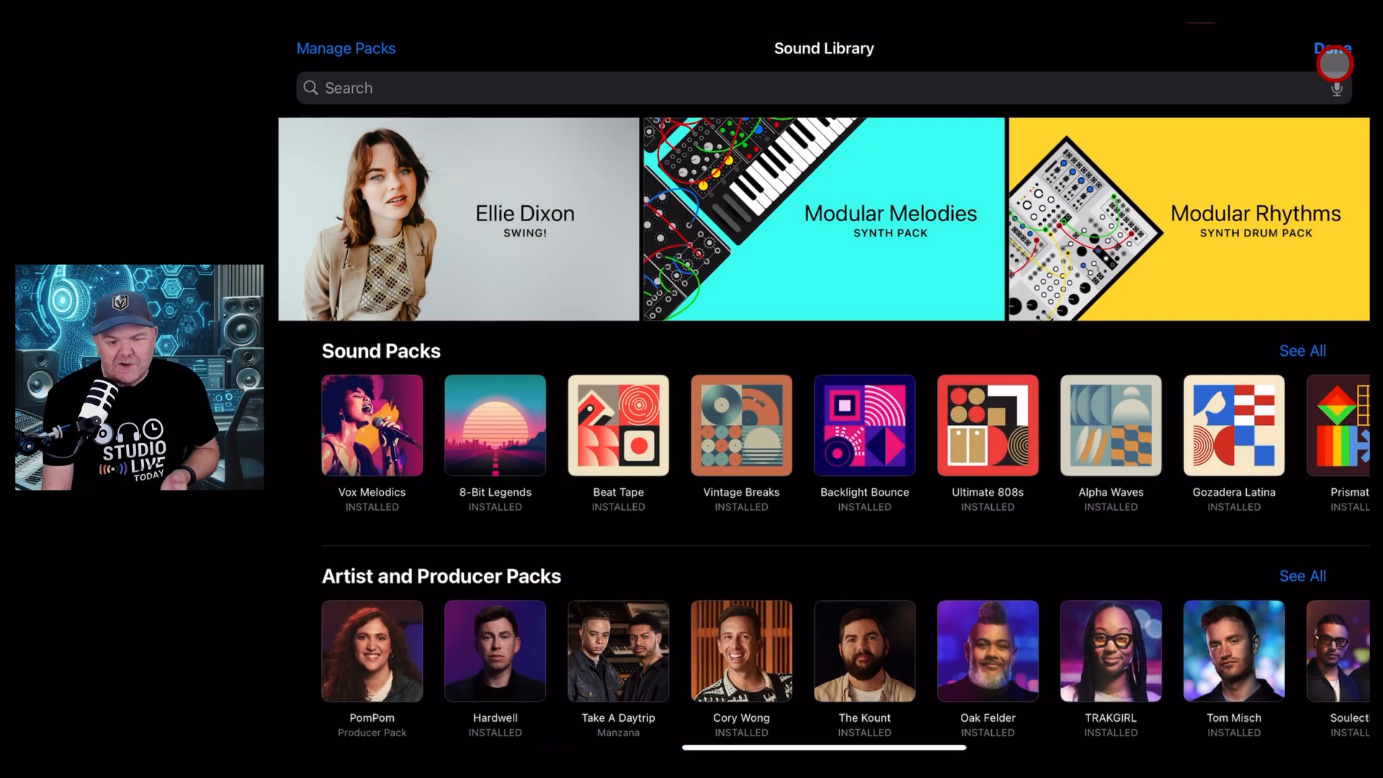
pyautogui.click(1331, 49)
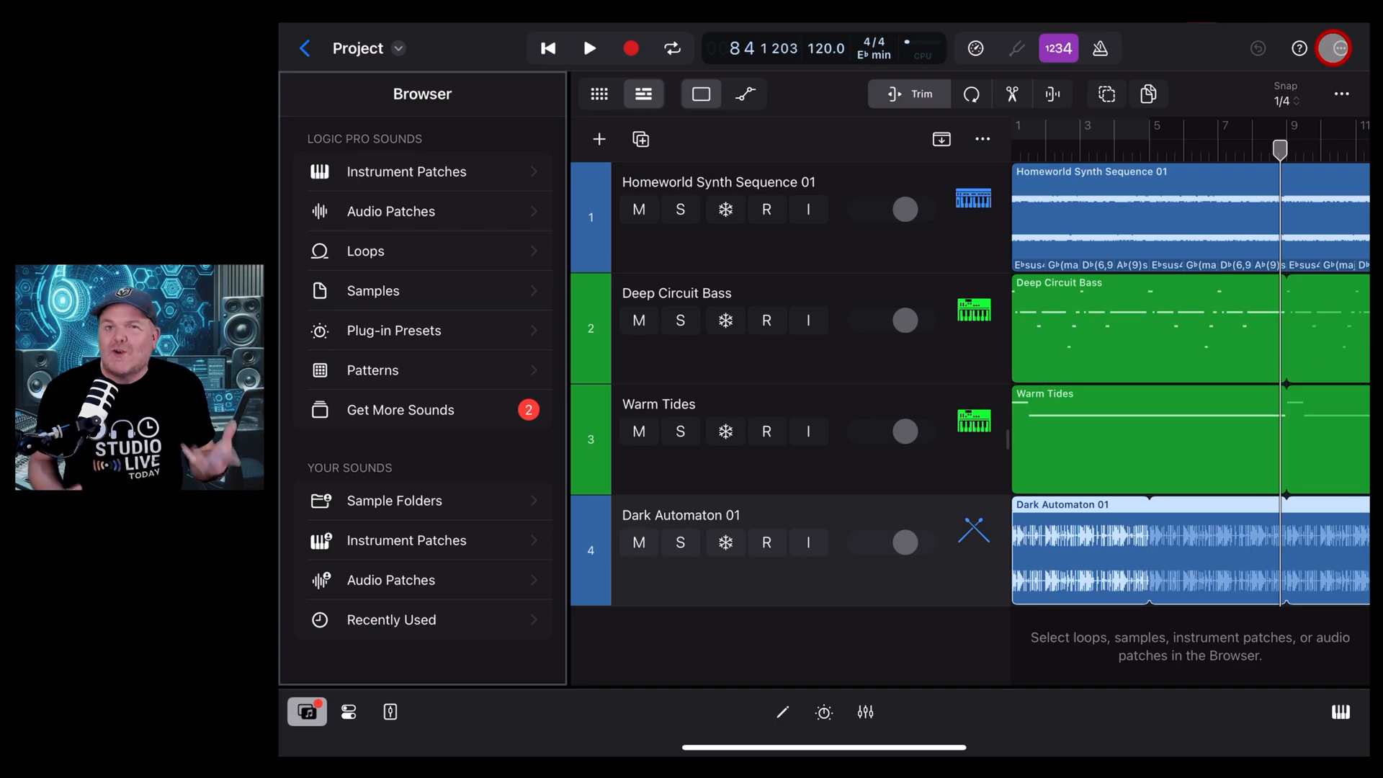